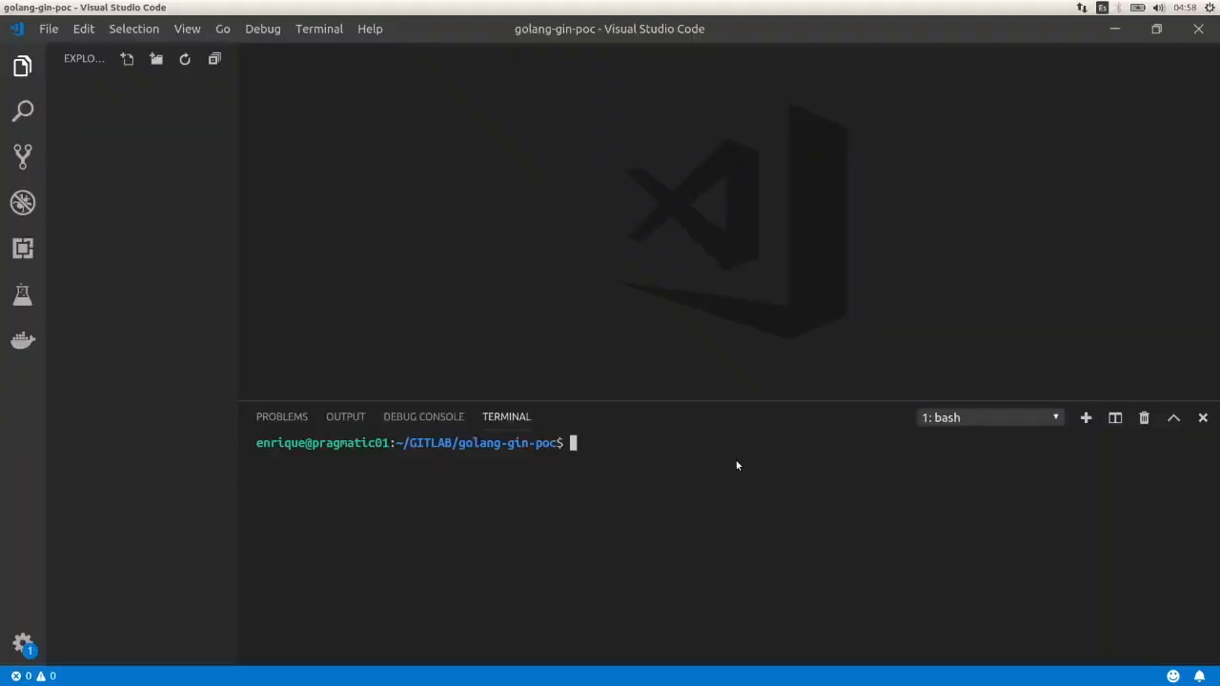
Step: Run go mod init gilab.com/pragmaticreviews/golang-gin-poc in the integrated terminal
type("go mod init gila")
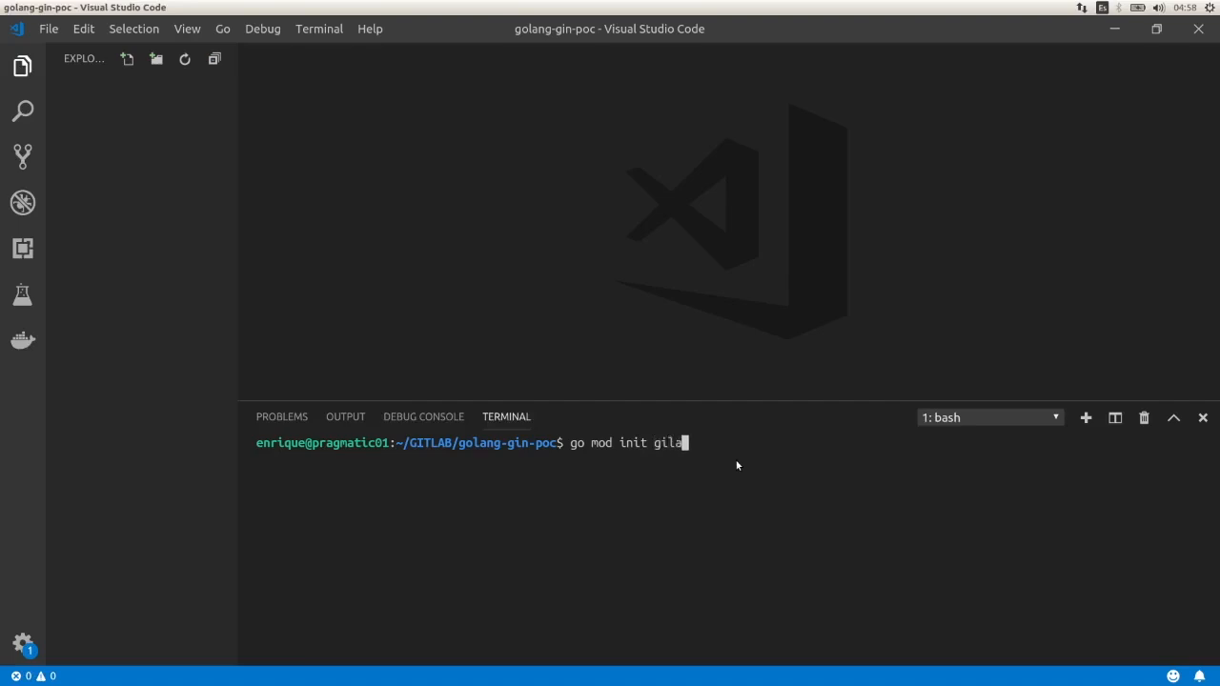
type("b.com/")
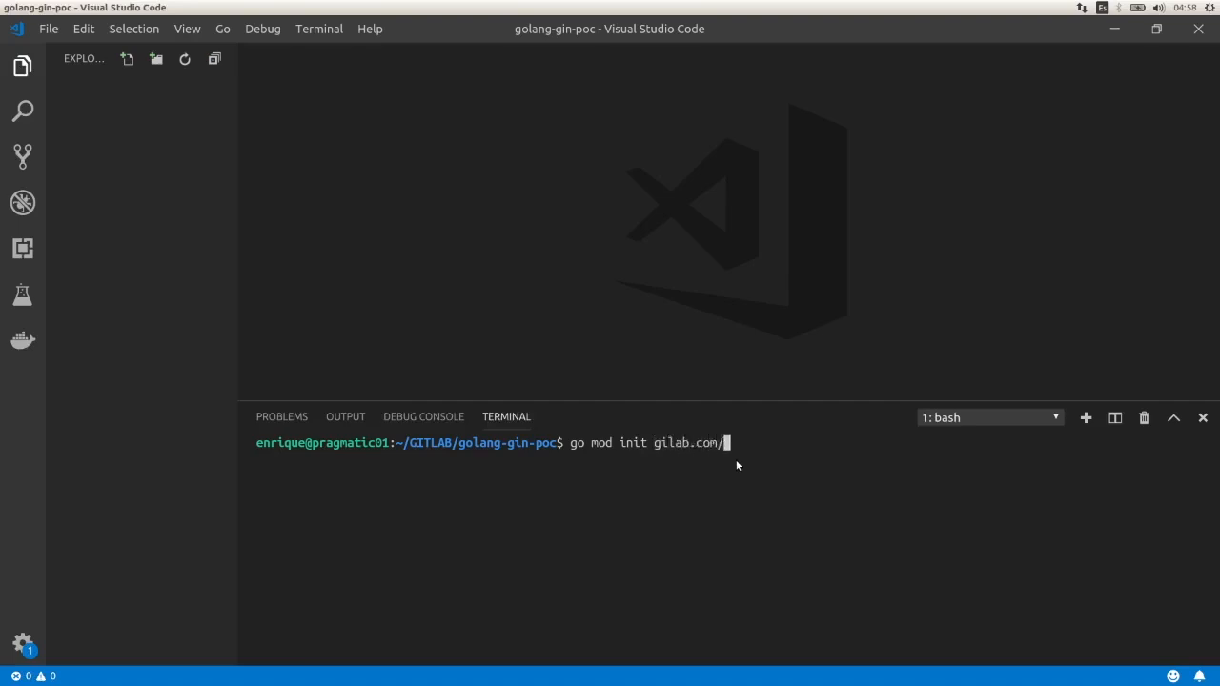
type("pragmati")
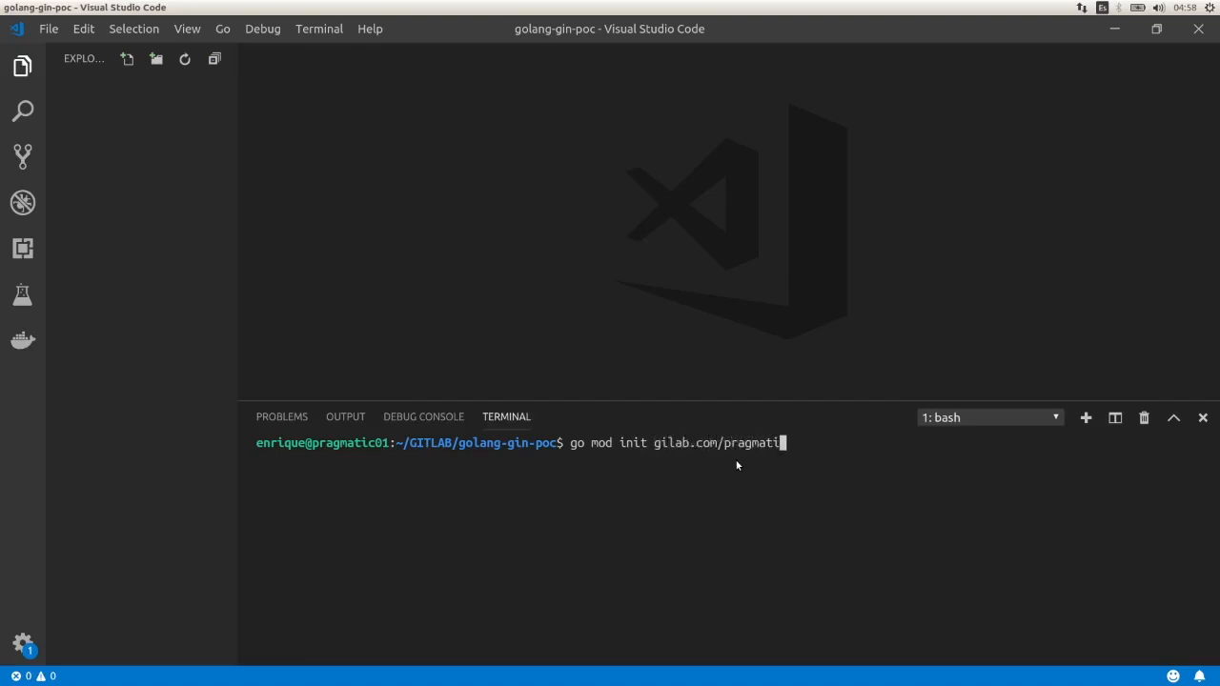
type("creviews/")
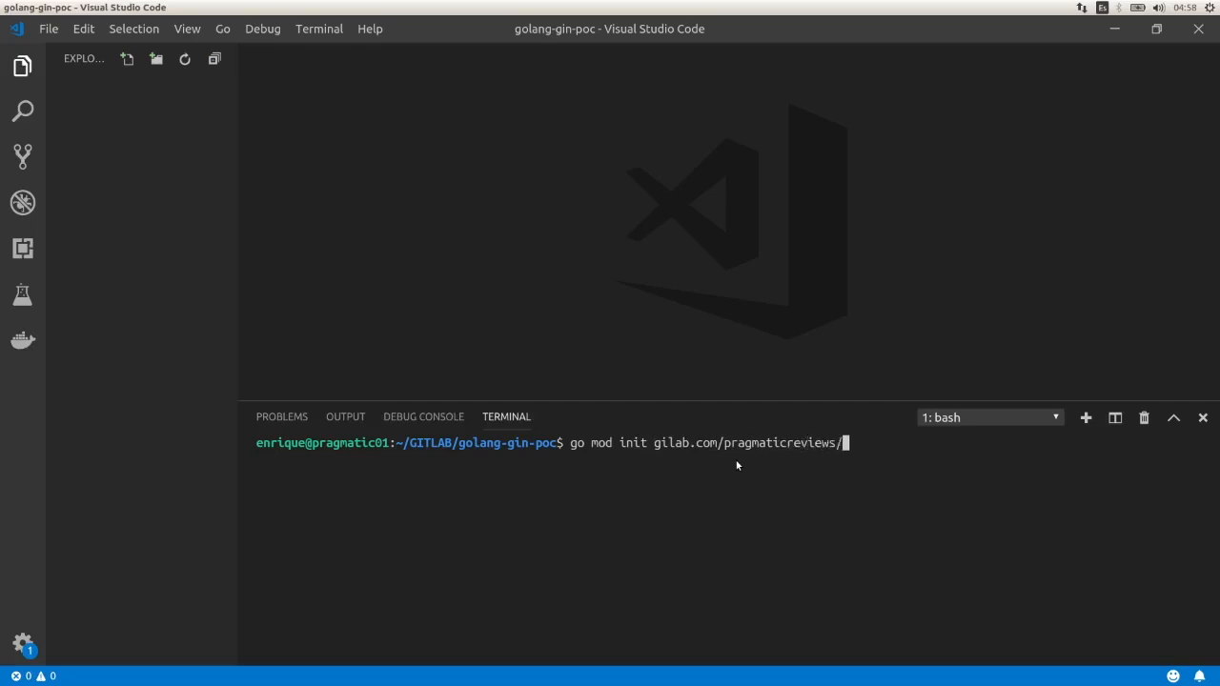
type("golang")
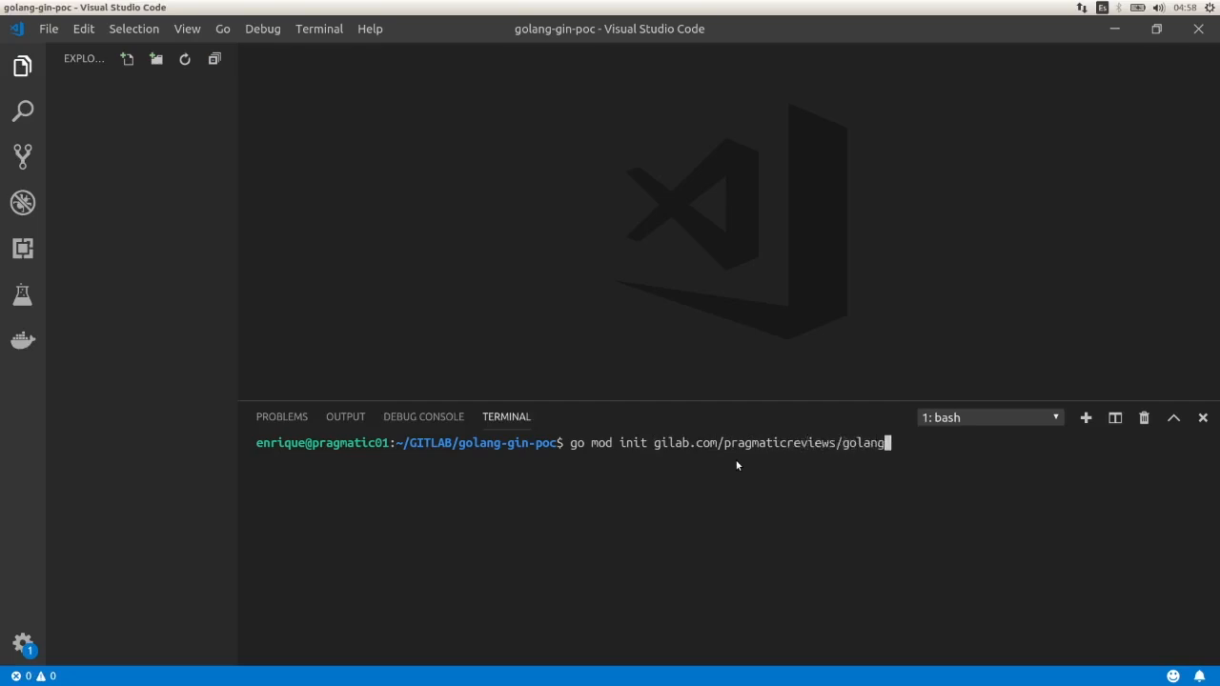
type("-gin-poc")
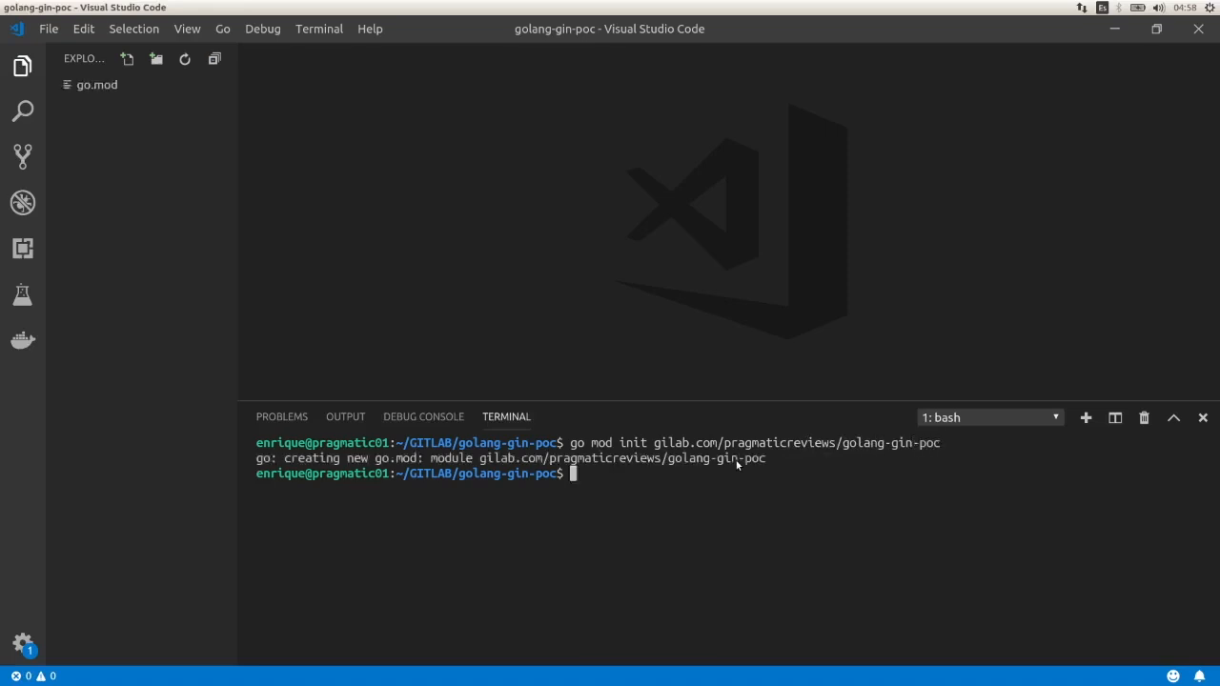
Step: Fetch Gin with go get github.com/gin-gonic/gin and start a new project file
type("go get g")
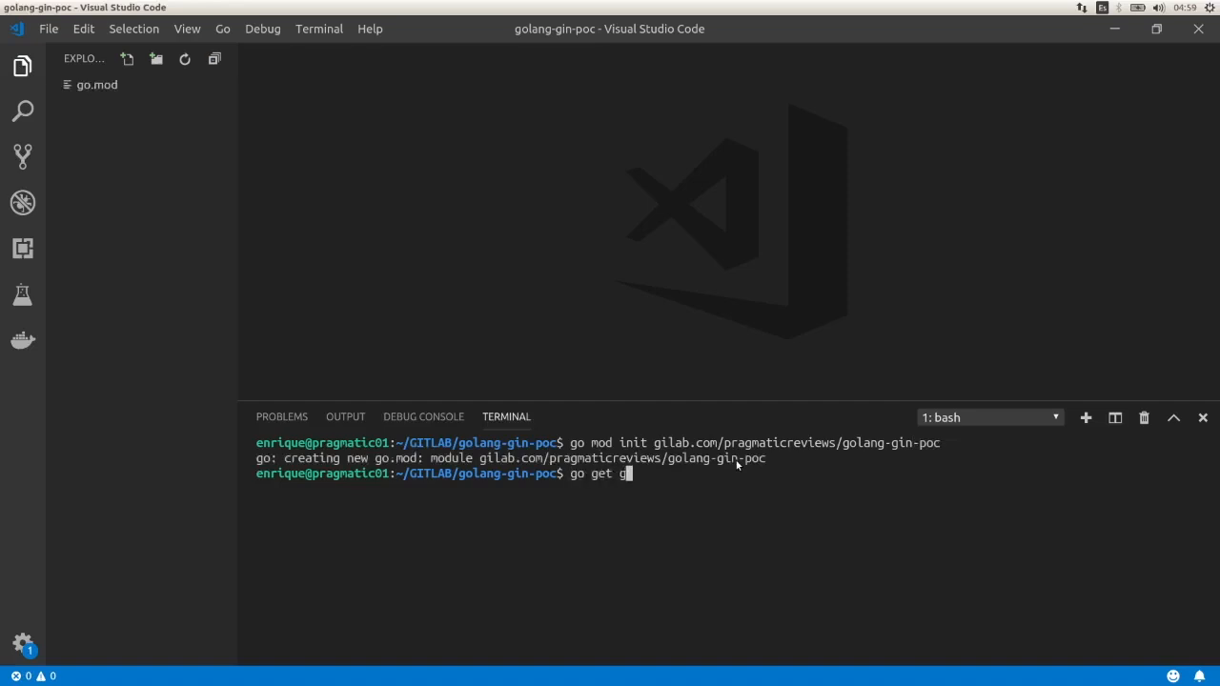
type("ithub.com")
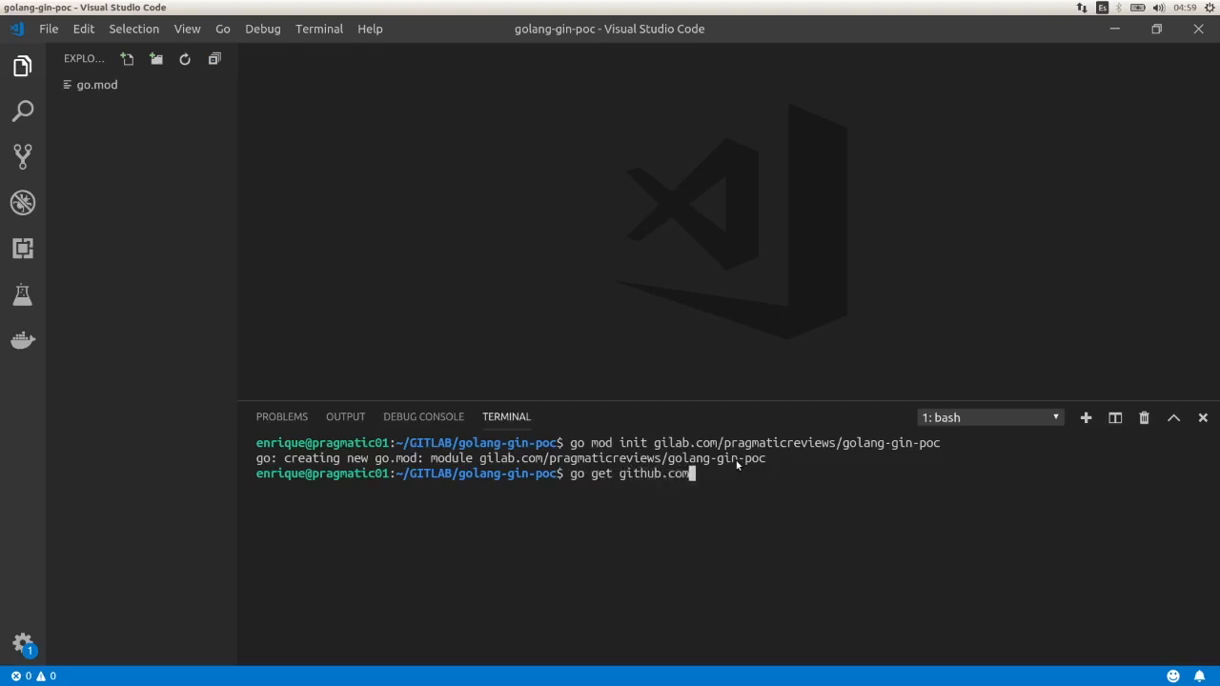
type("/gin-gonic/gin")
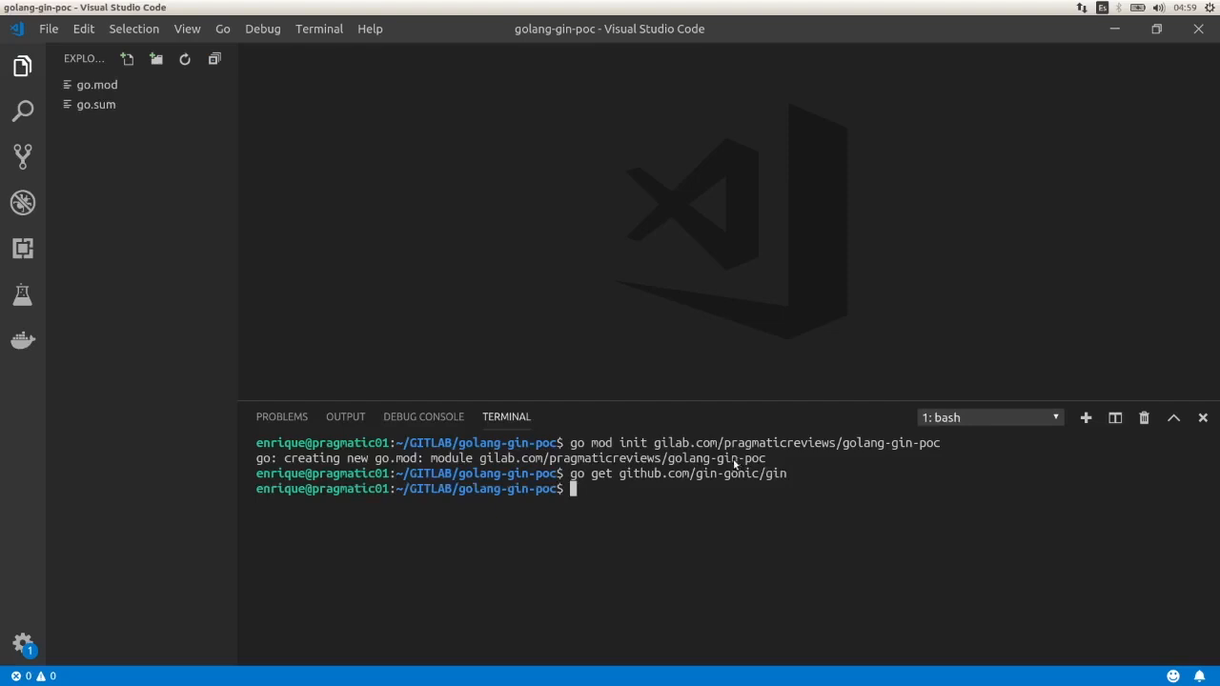
left_click(126, 58)
type("server.go")
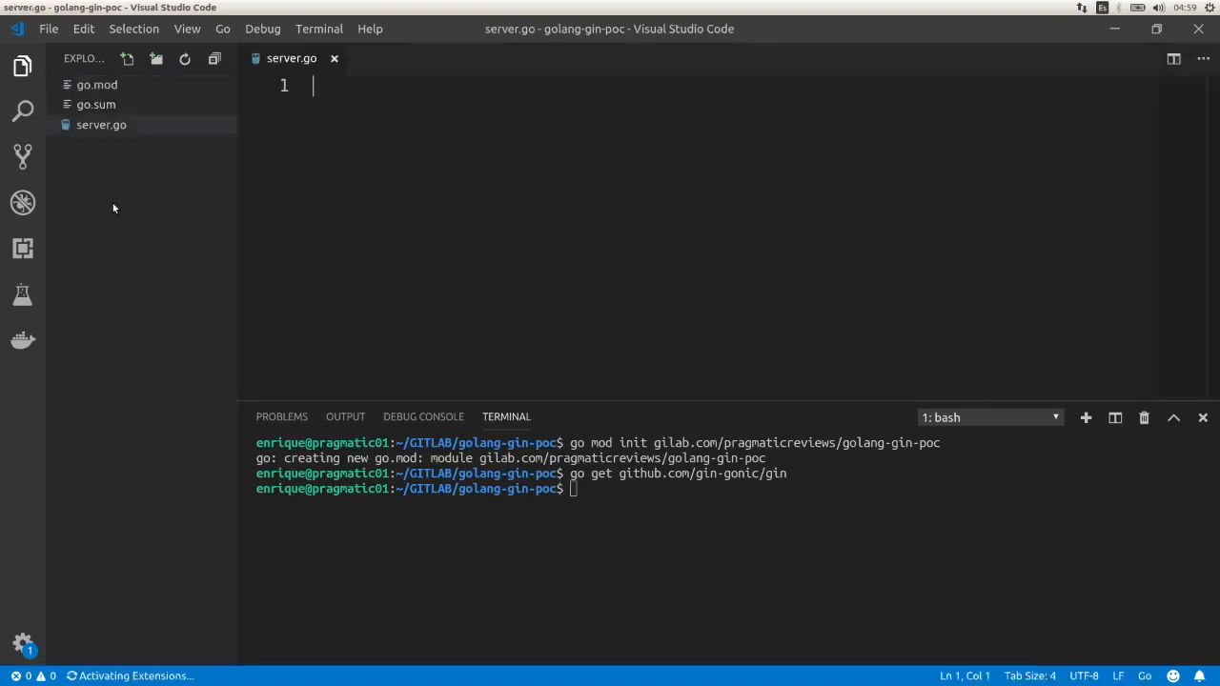
Step: Write package main and a main function with server := gin.Default() in server.go
type("pack")
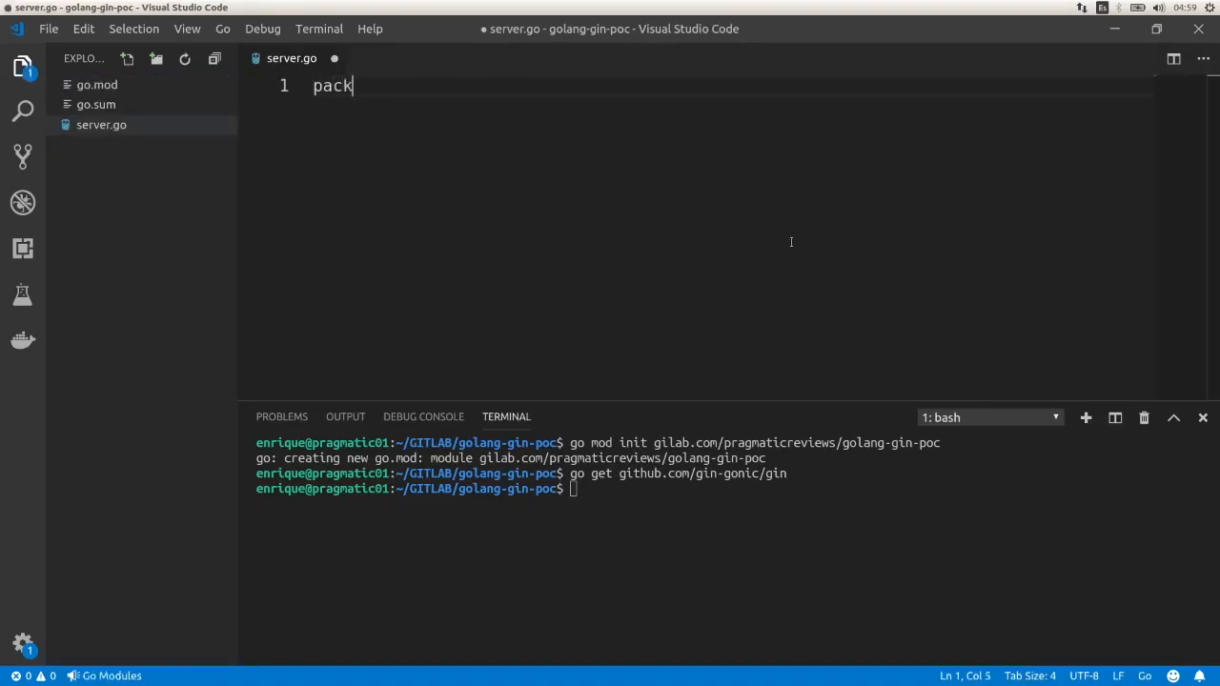
type("age main")
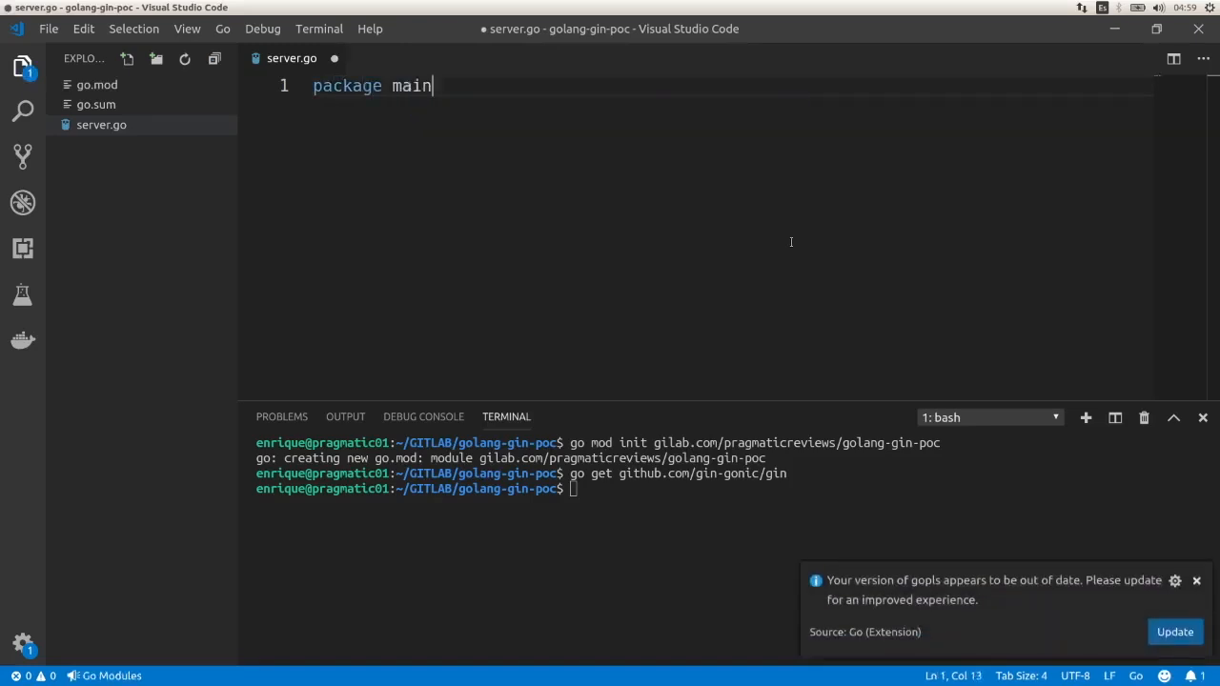
type("f")
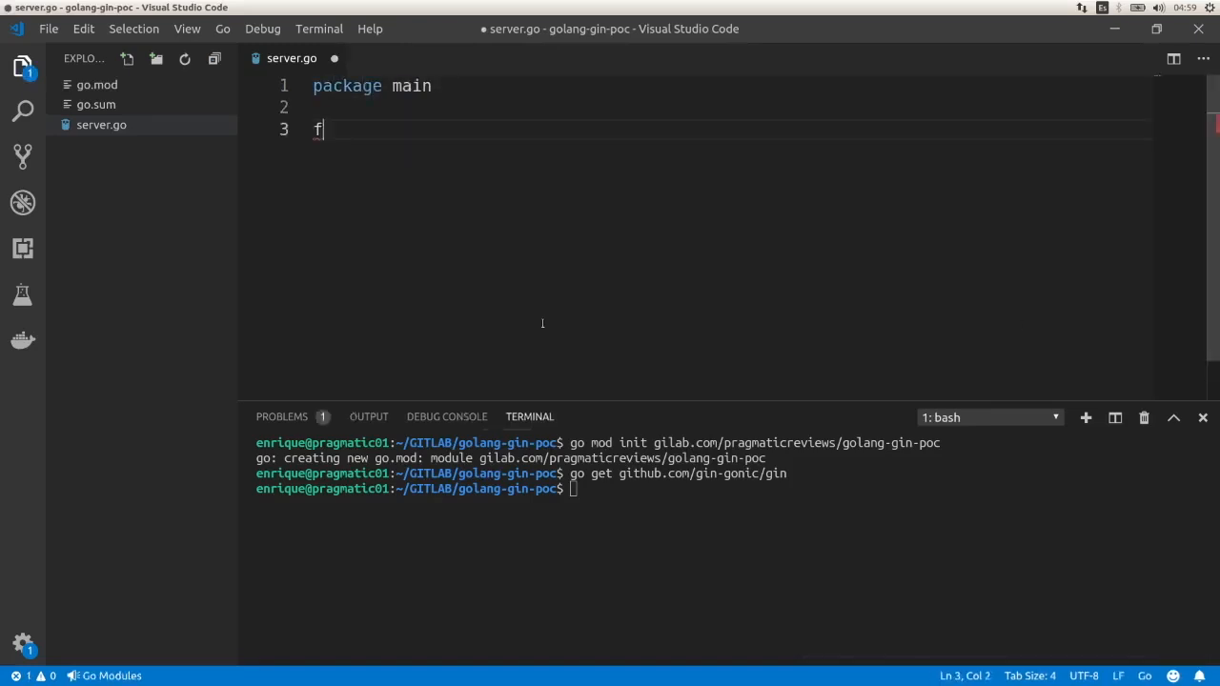
type("unc main() {")
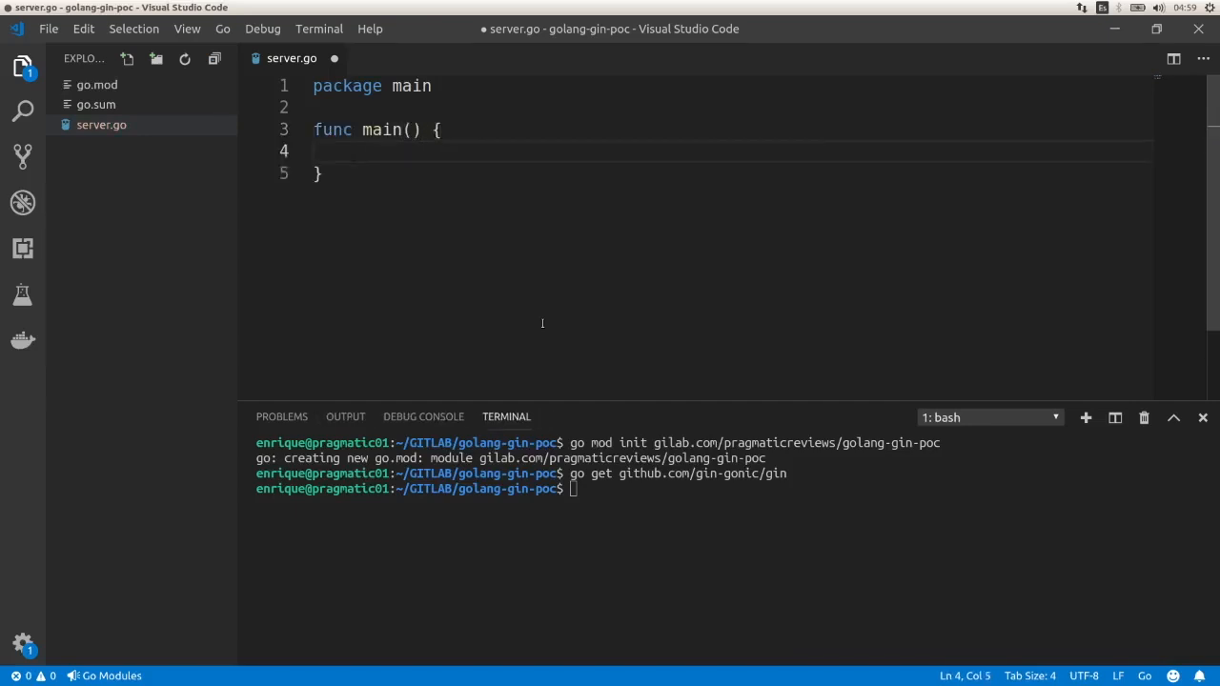
type("server :=")
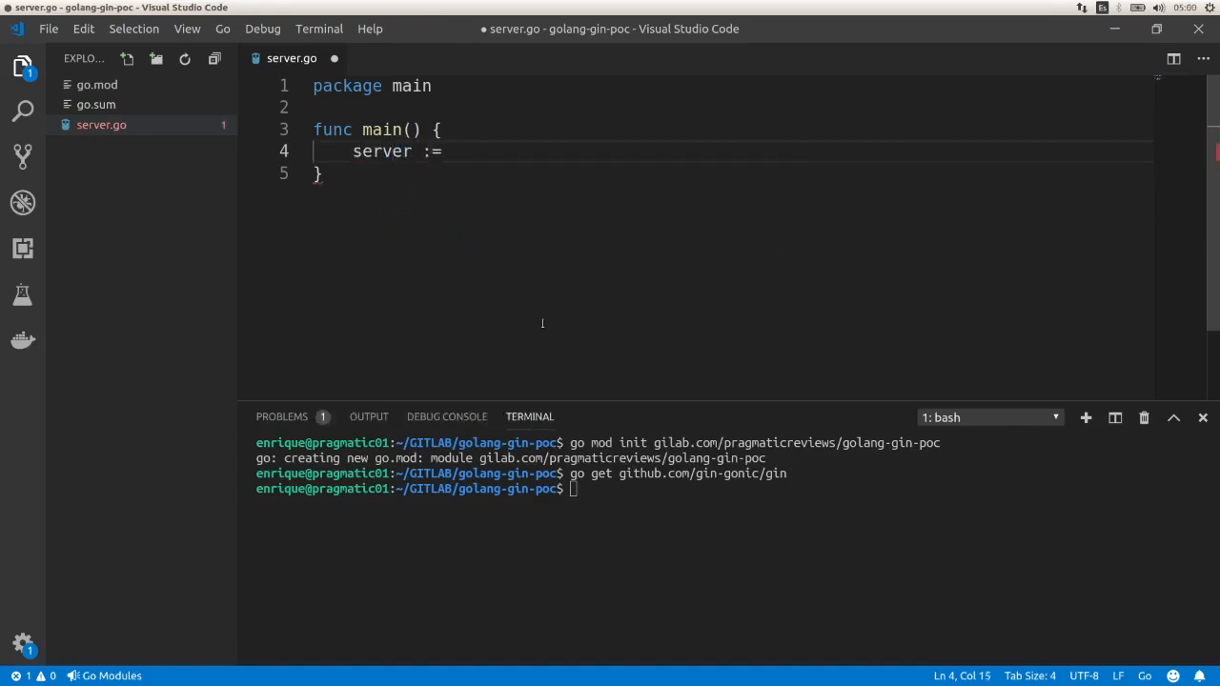
type("gin.D")
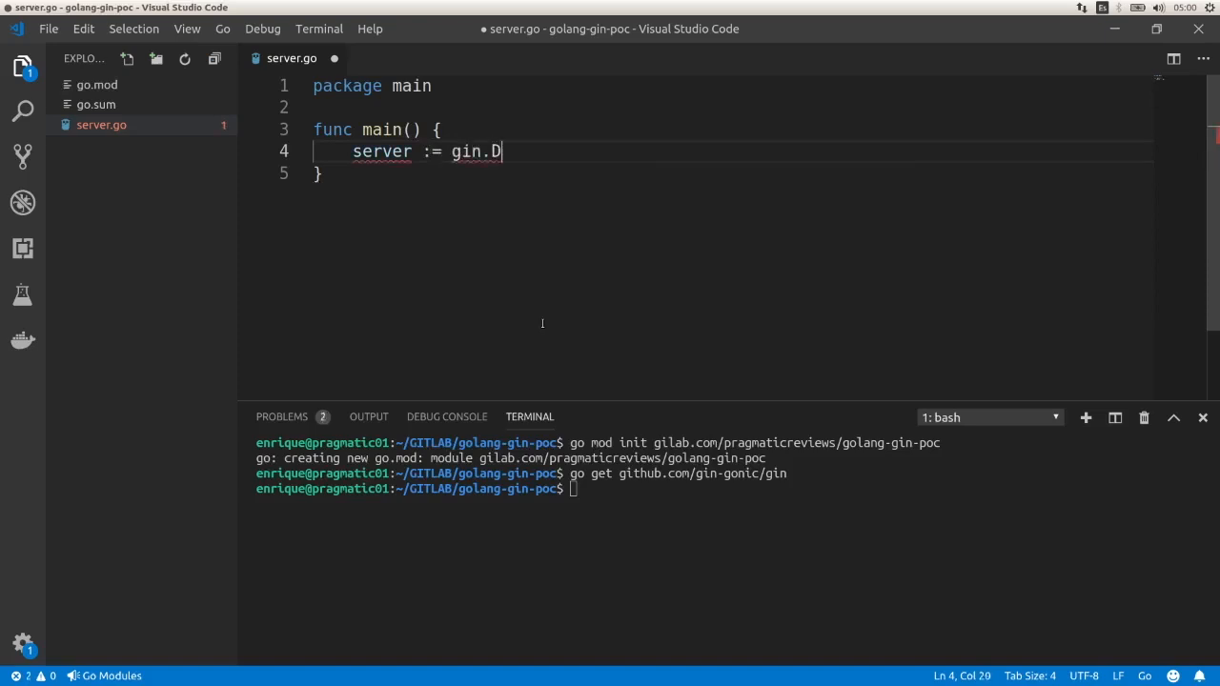
type("efe")
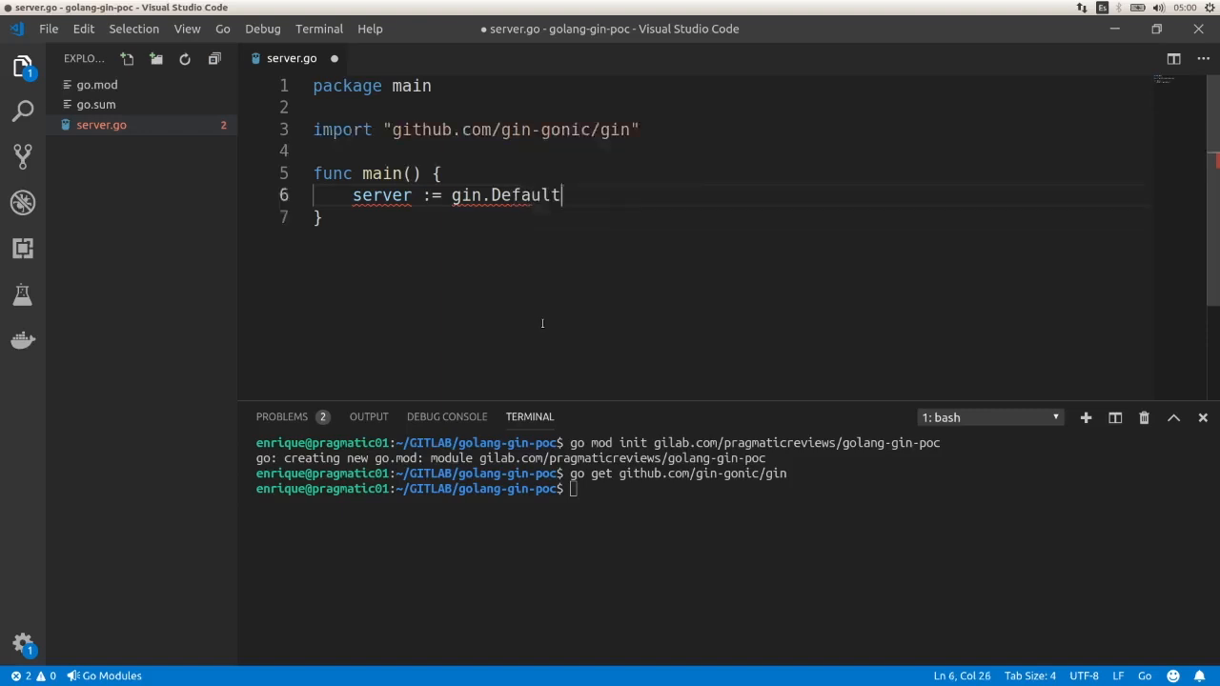
type("()")
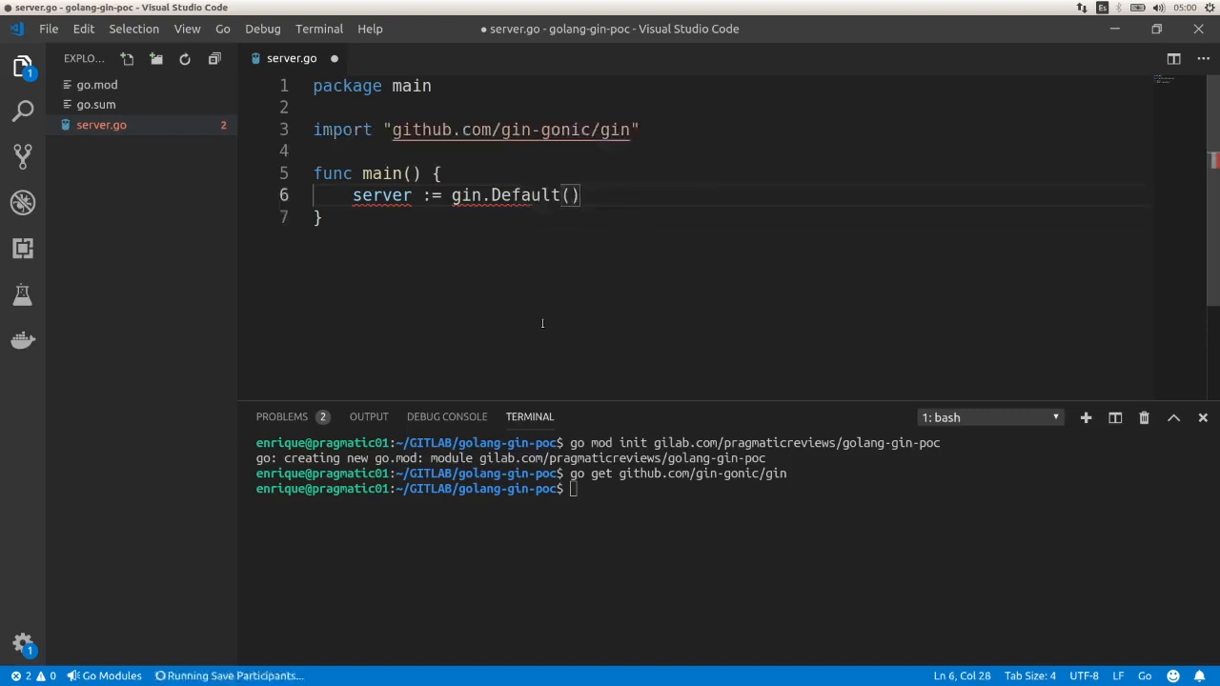
key("Enter")
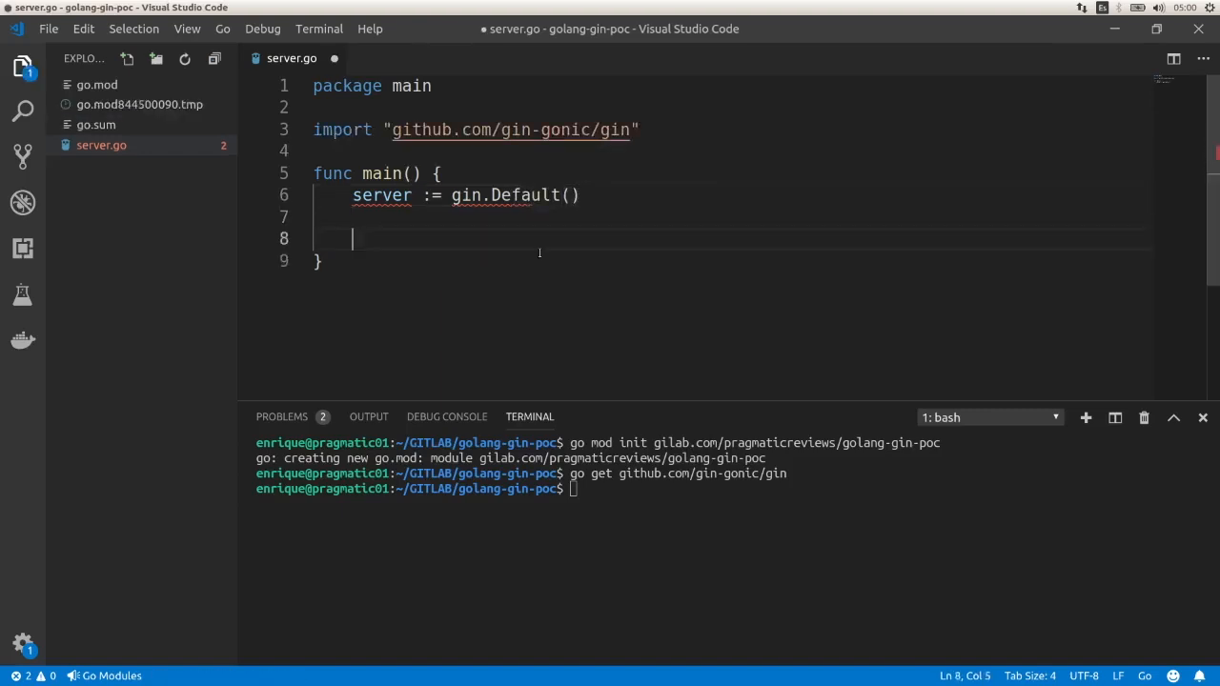
mouse_move(524, 195)
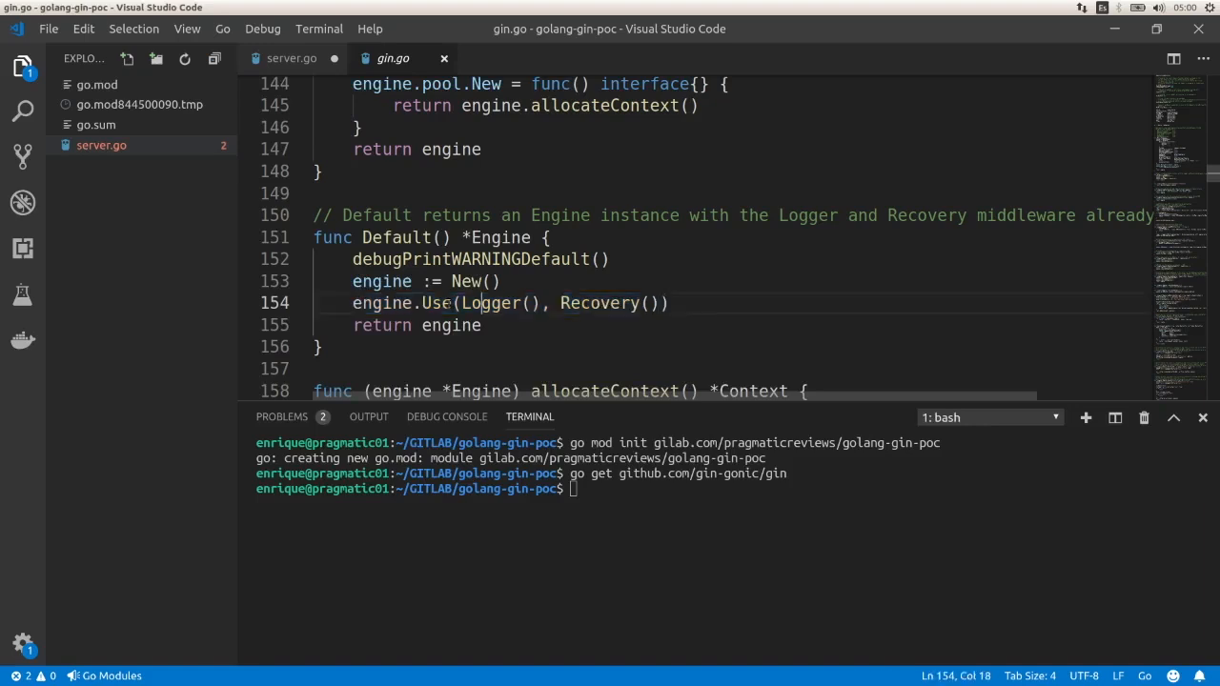
mouse_move(490, 303)
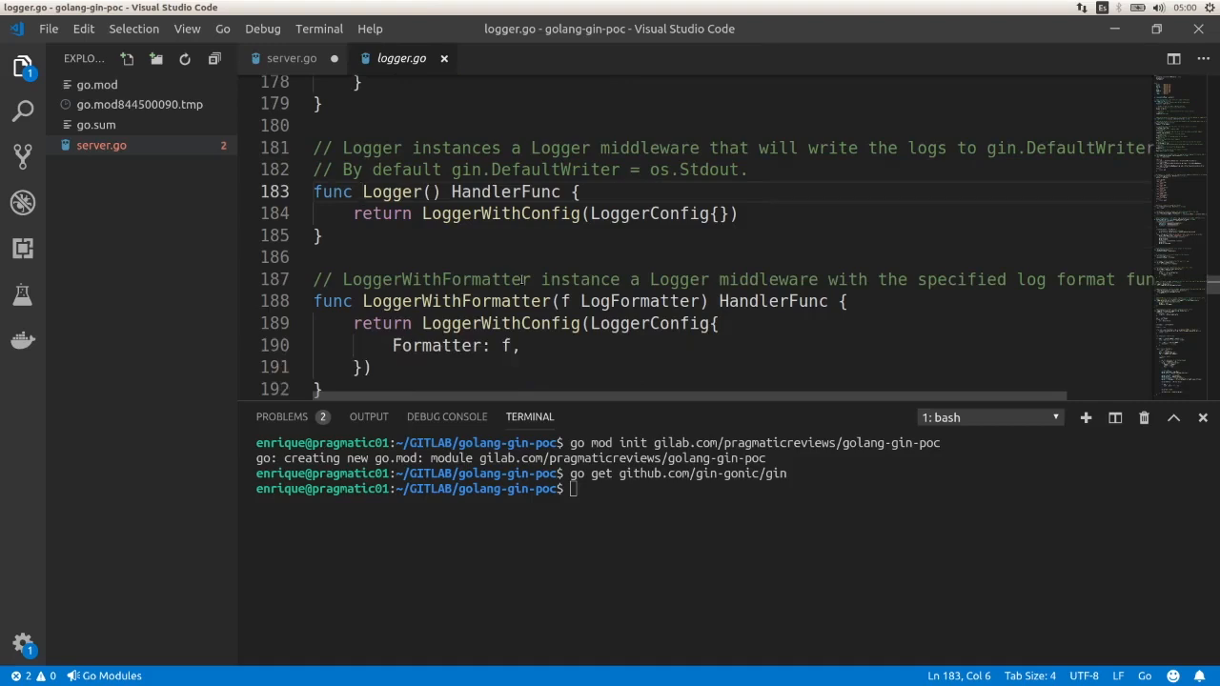
left_click(360, 192)
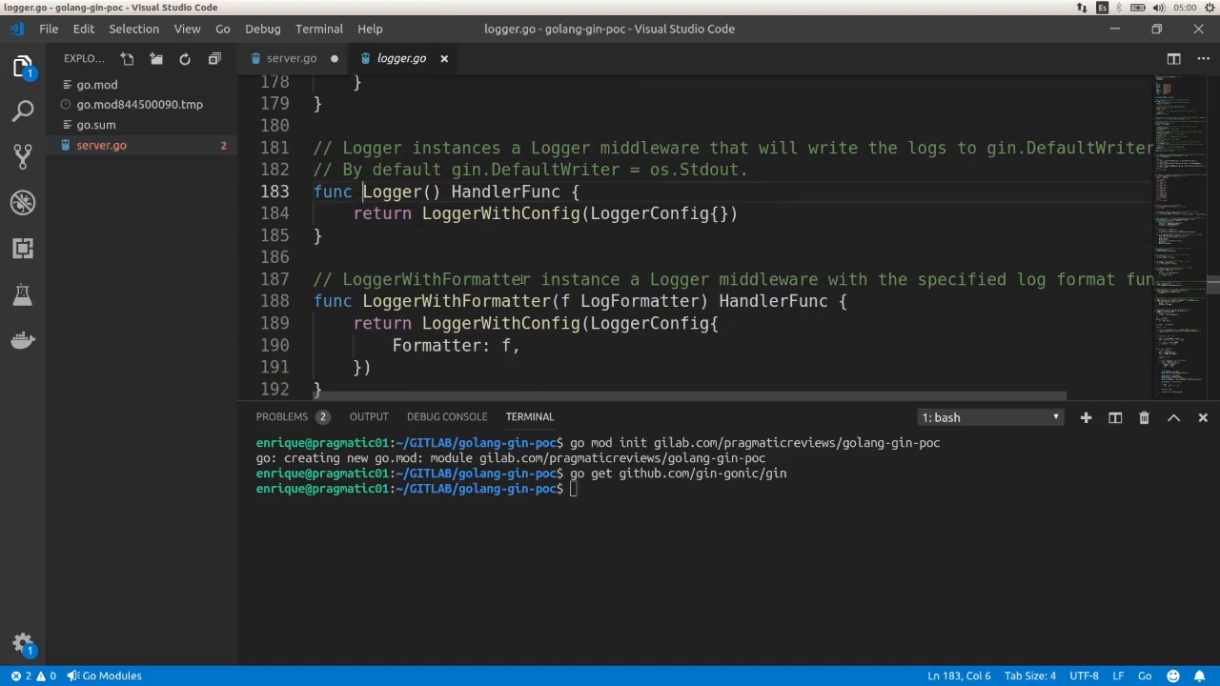
mouse_move(444, 59)
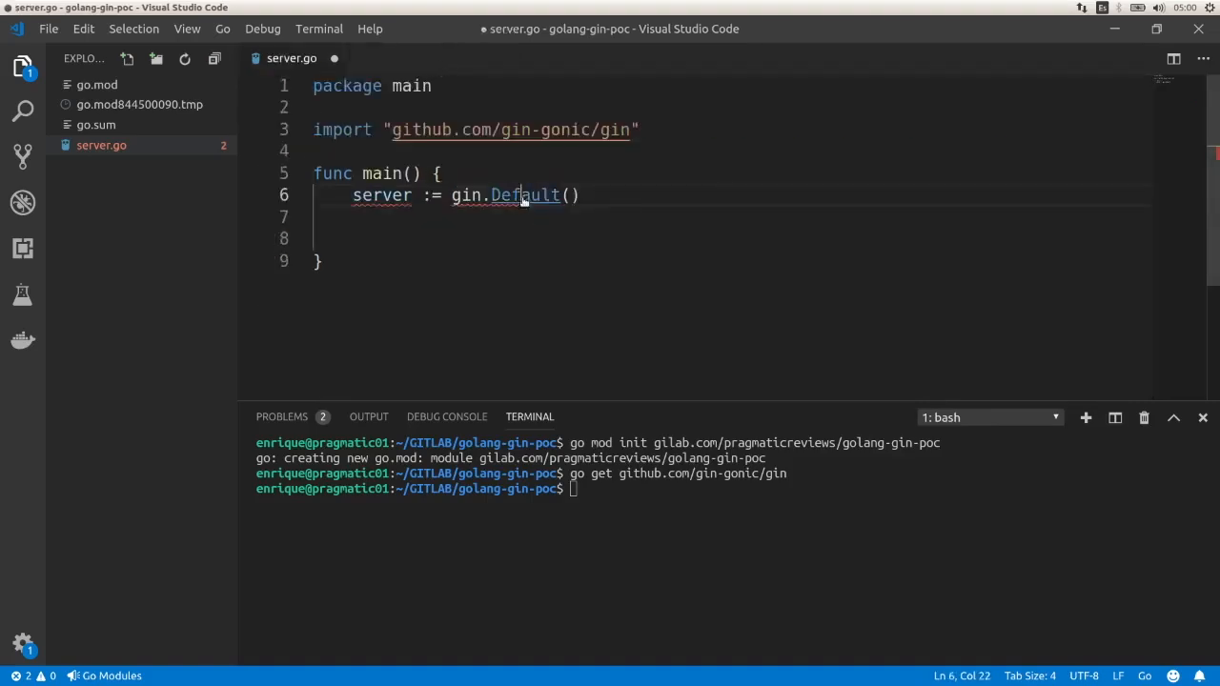
Step: Add a server.GET "/test" route with a func(ctx *gin.Context) handler and go to Context's definition
left_click(523, 195)
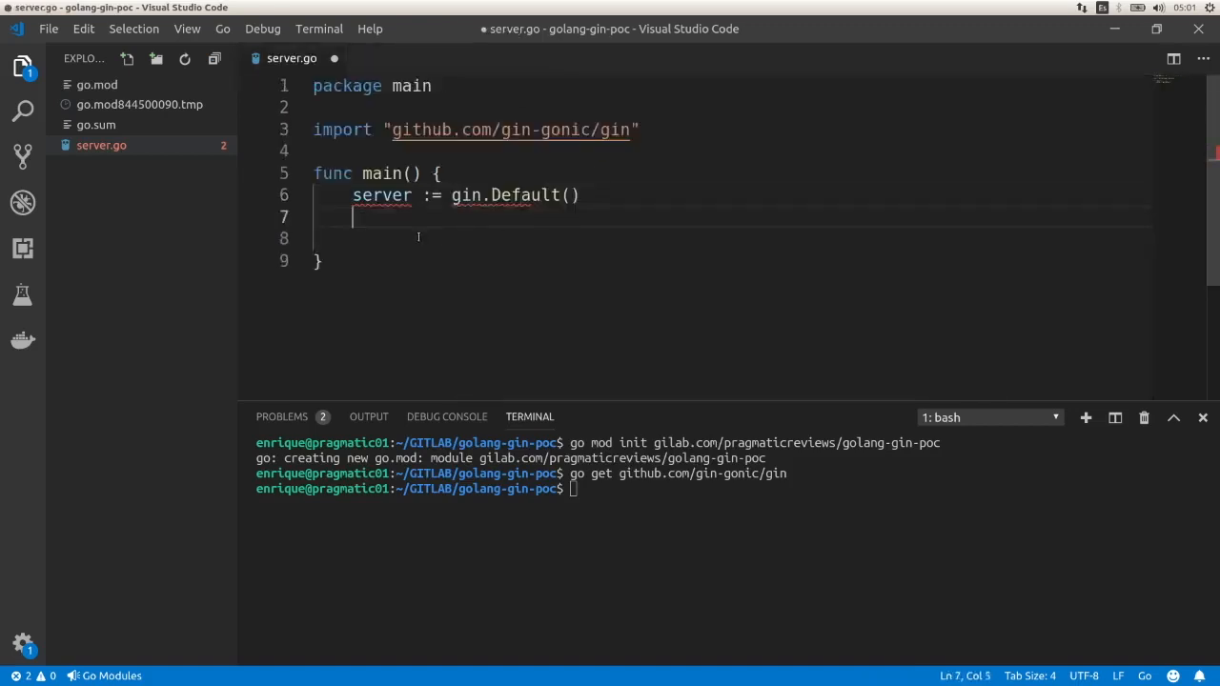
key("Enter")
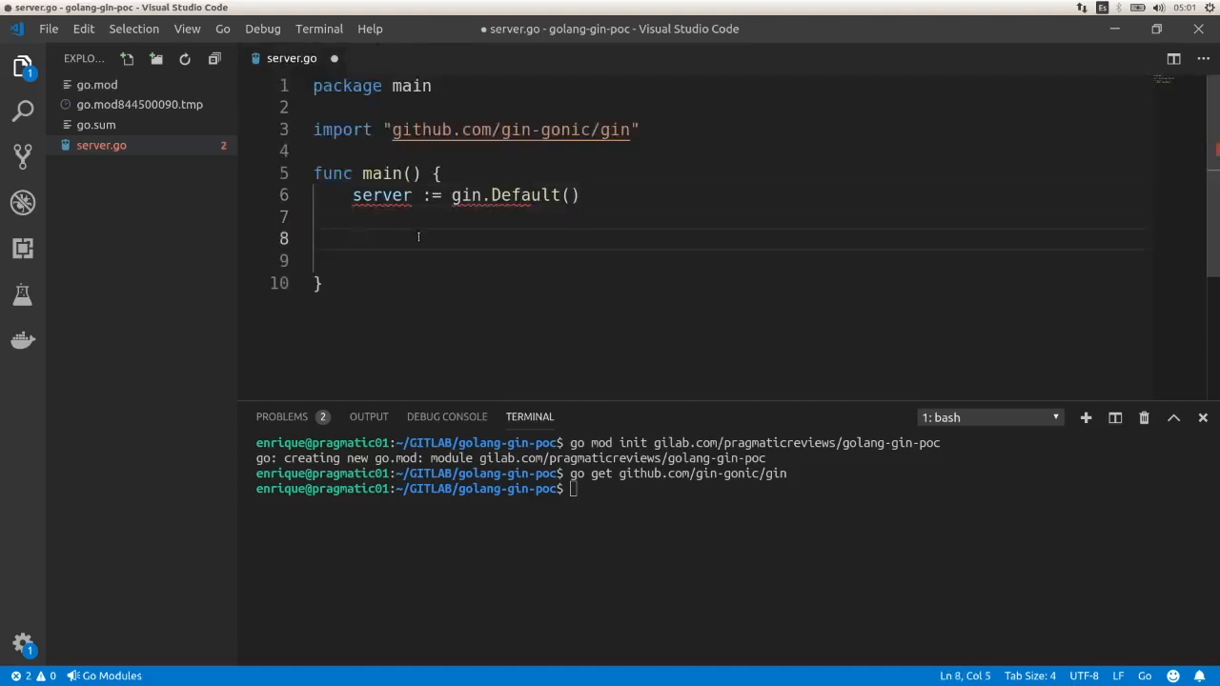
type("server.GET(\"")
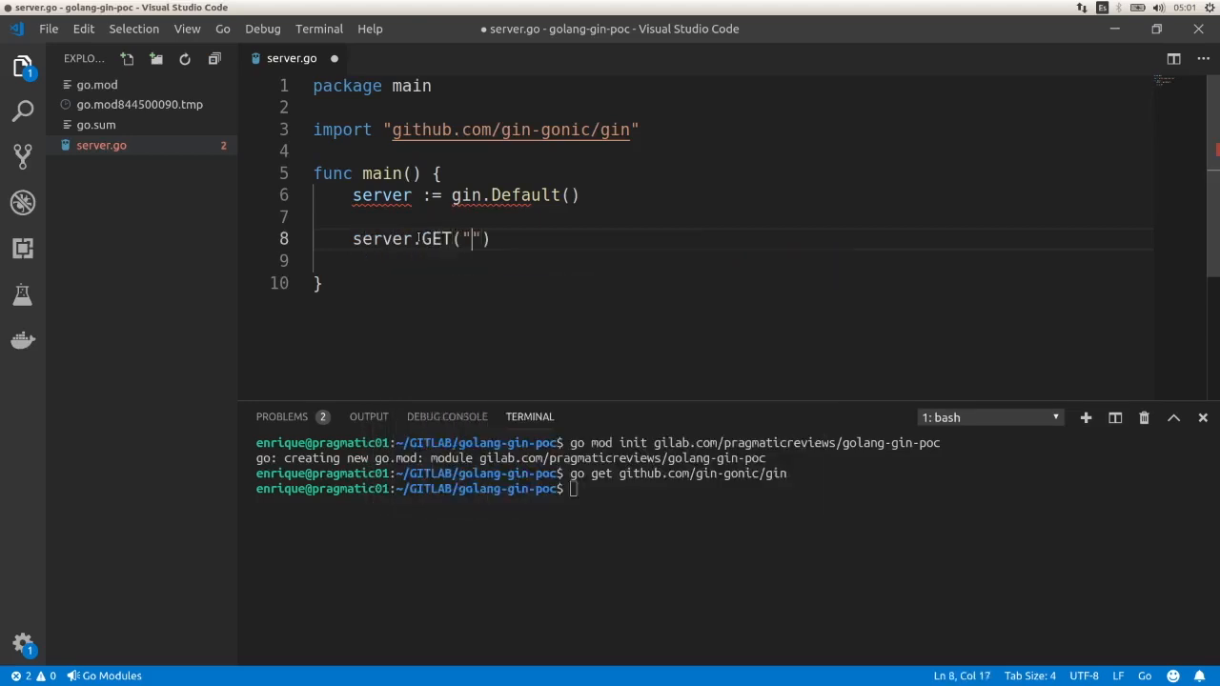
type("/test")
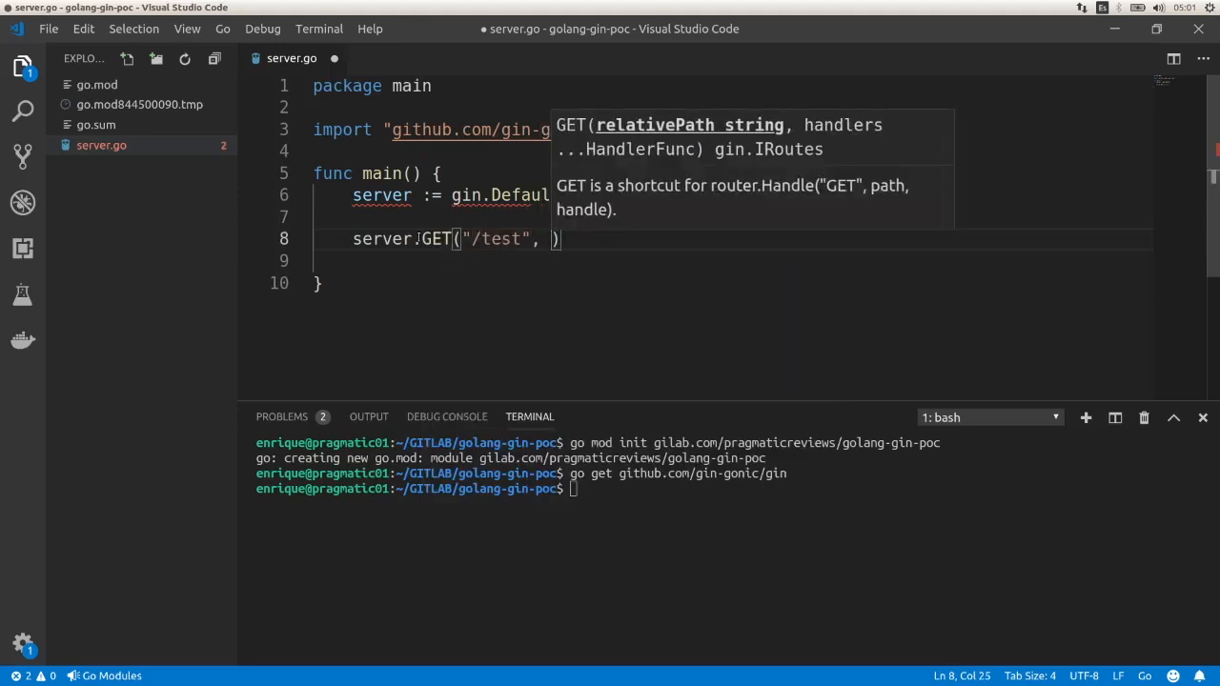
type("func()")
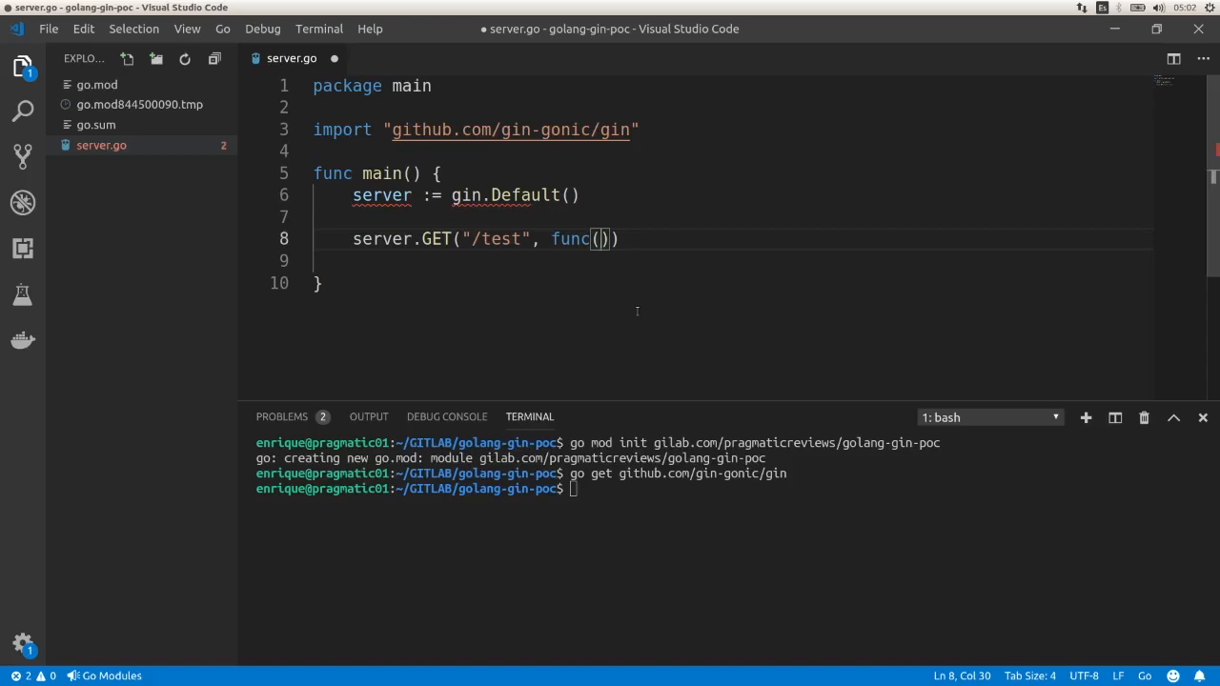
type("ctx")
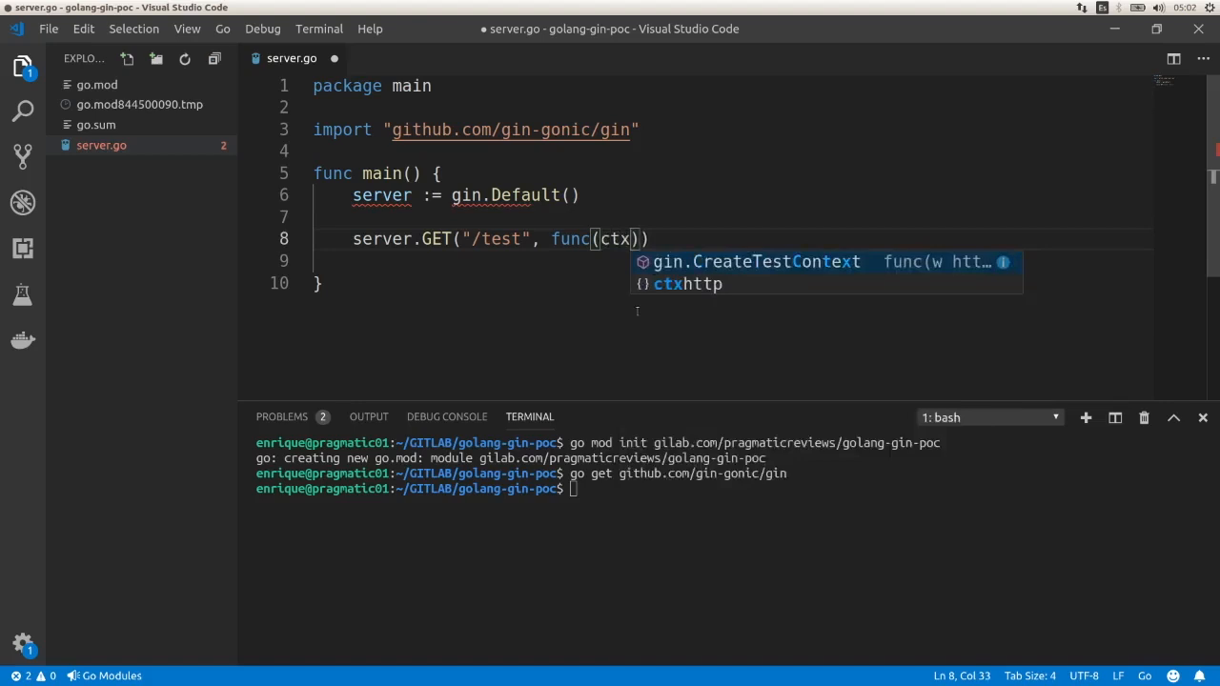
type("*")
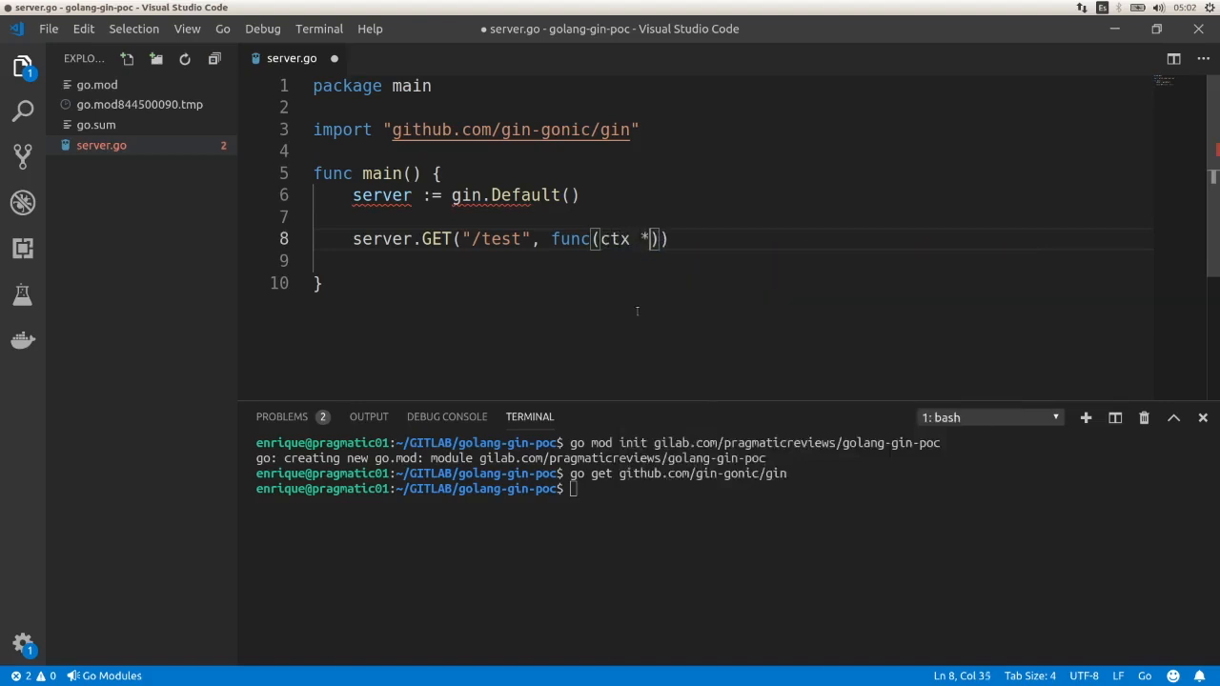
type("g")
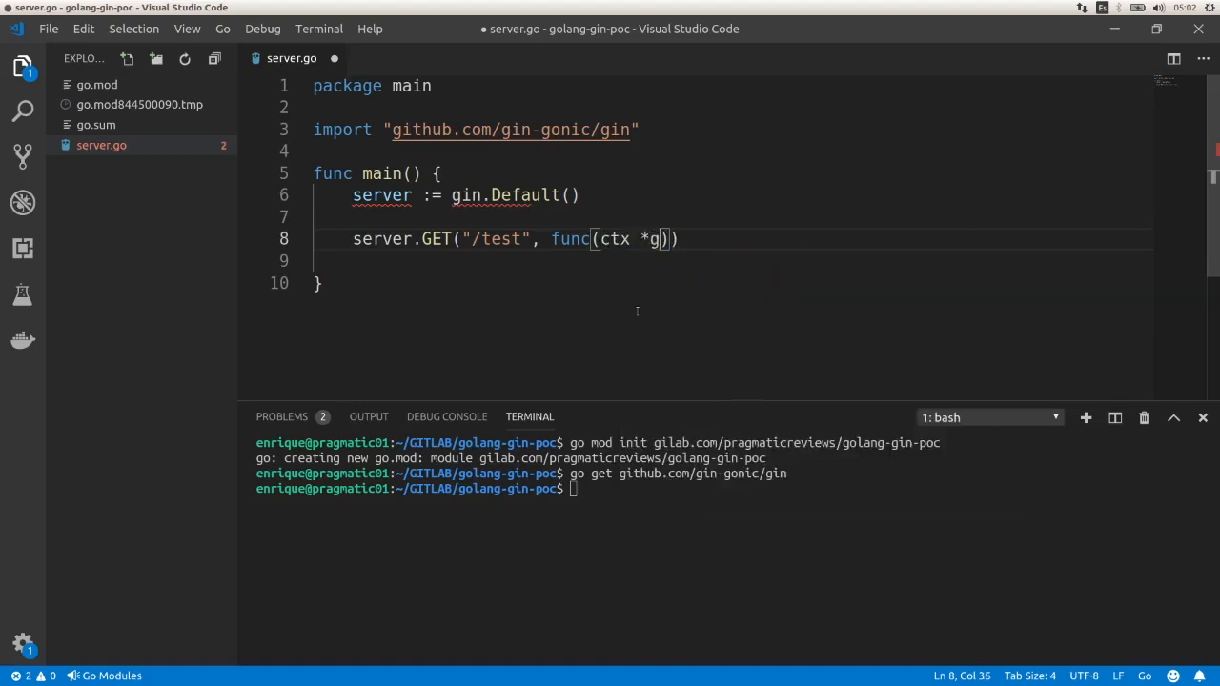
type("in.Context")
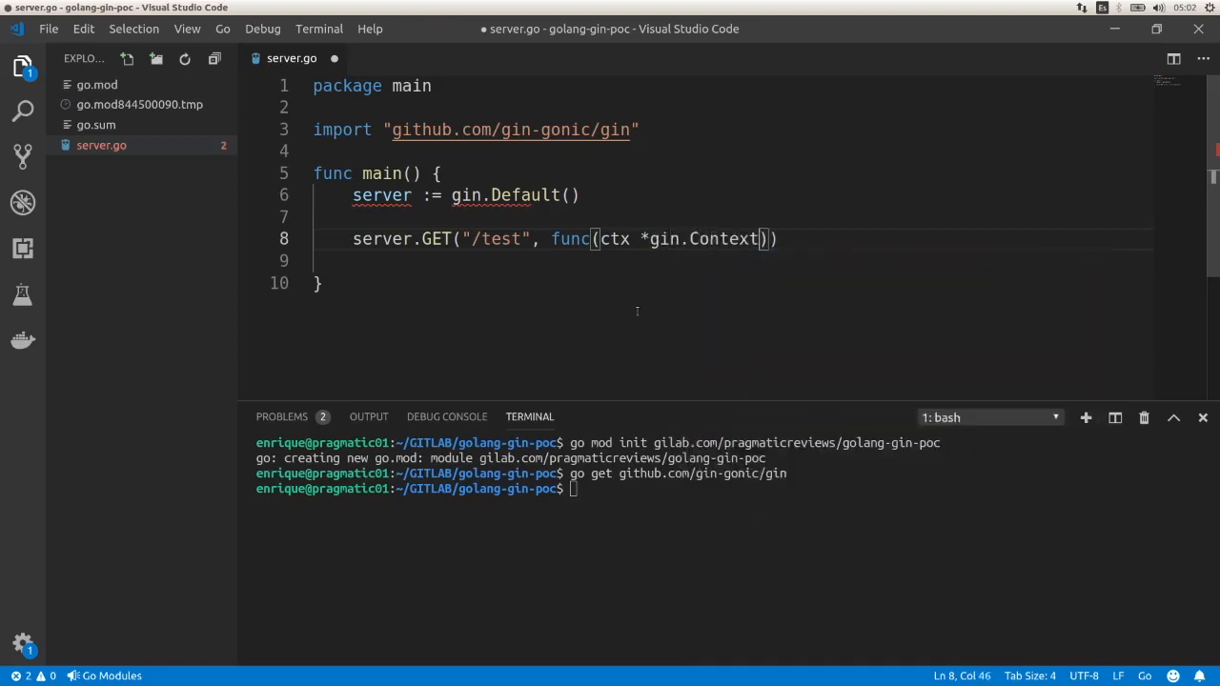
key("ctrl+s")
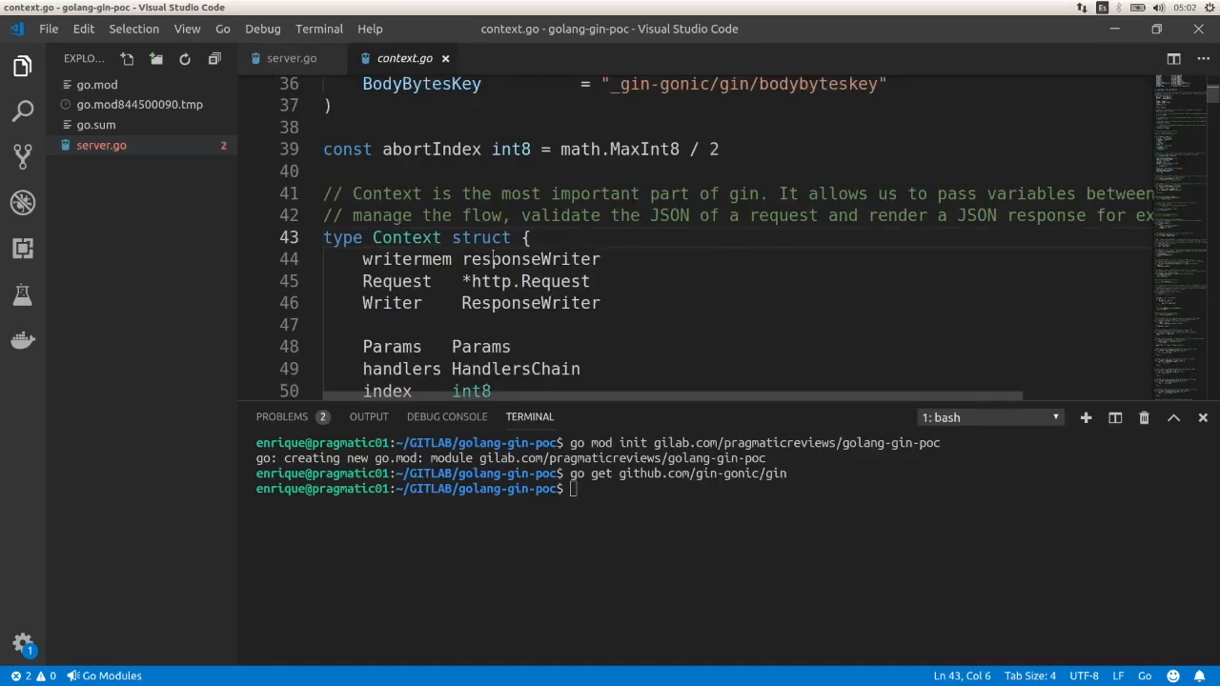
Step: Highlight the Writer and ResponseWriter fields in gin's Context struct
double_click(395, 190)
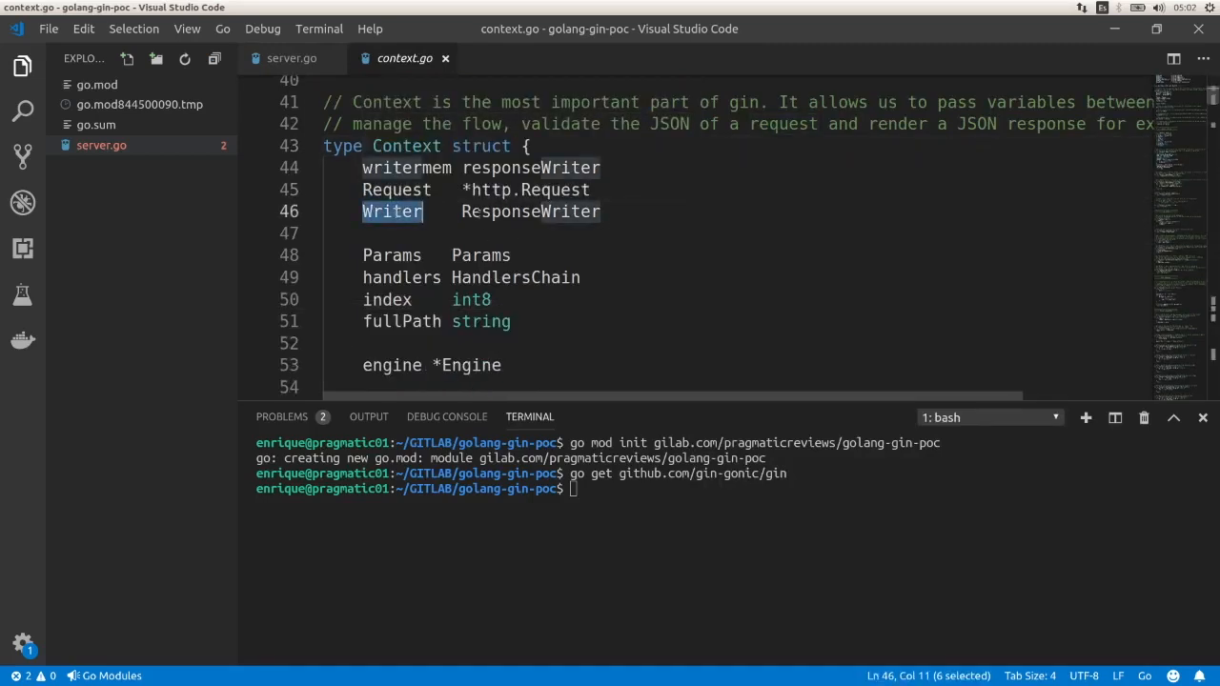
double_click(530, 212)
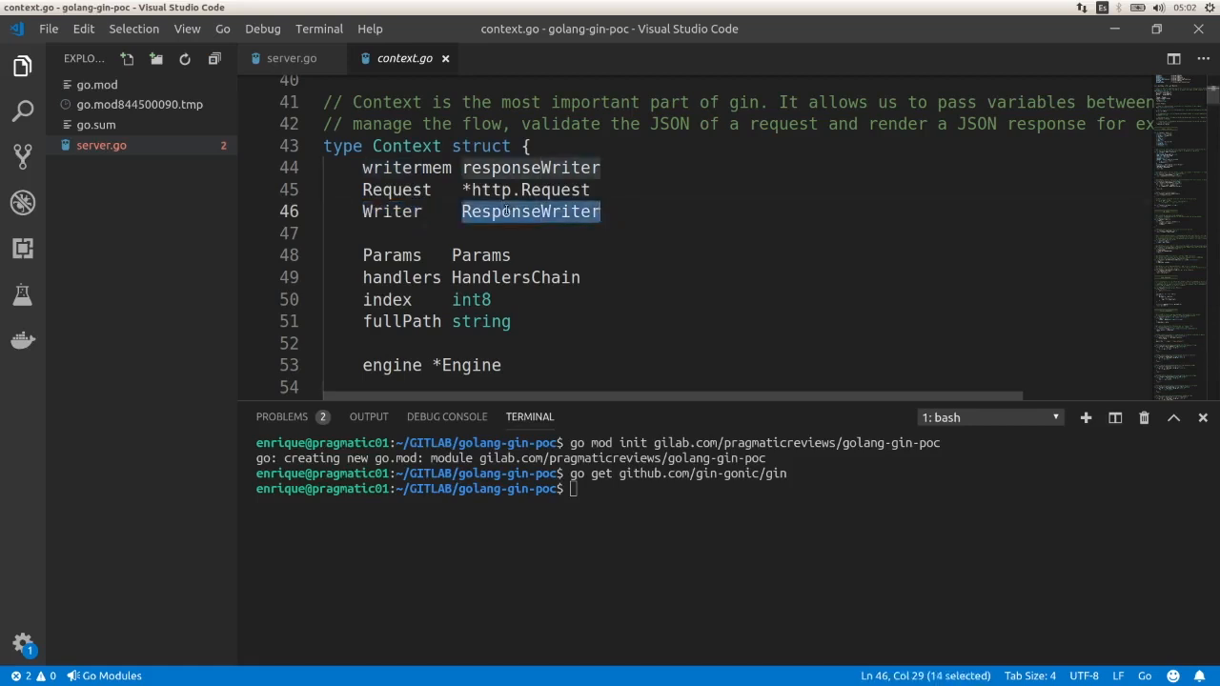
scroll("down", 3)
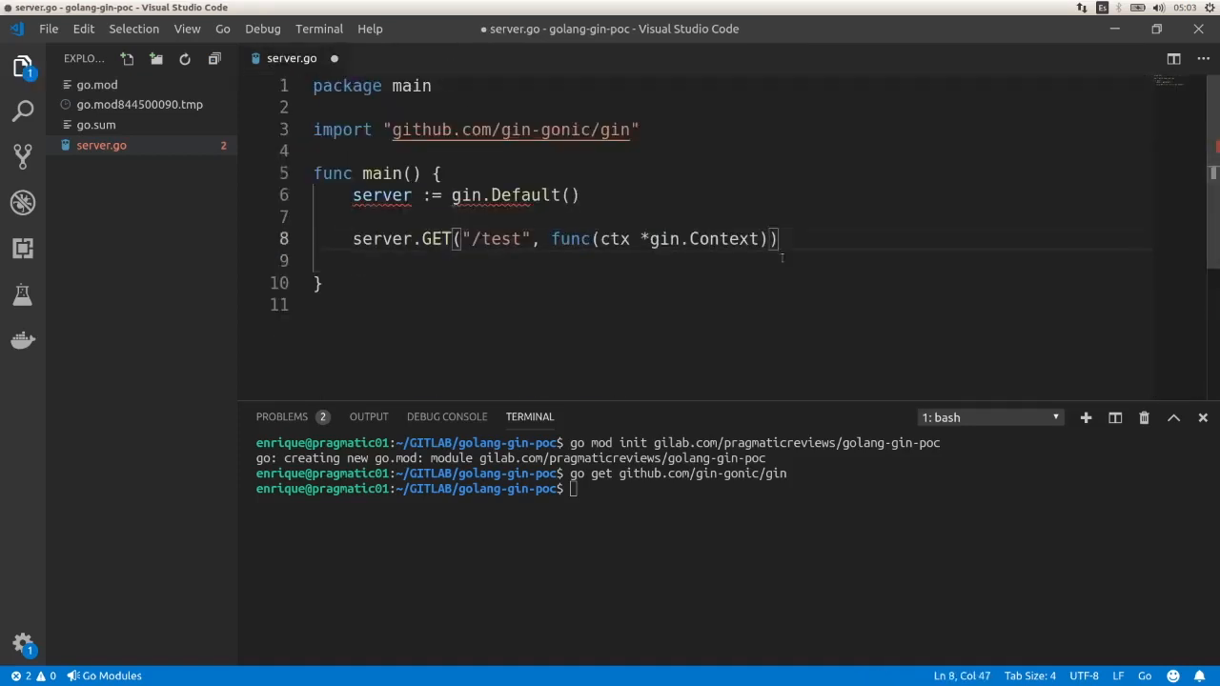
Step: Have /test return ctx.JSON(200, gin.H{"message": "OK!!"}) and stage go run server.go
type("{")
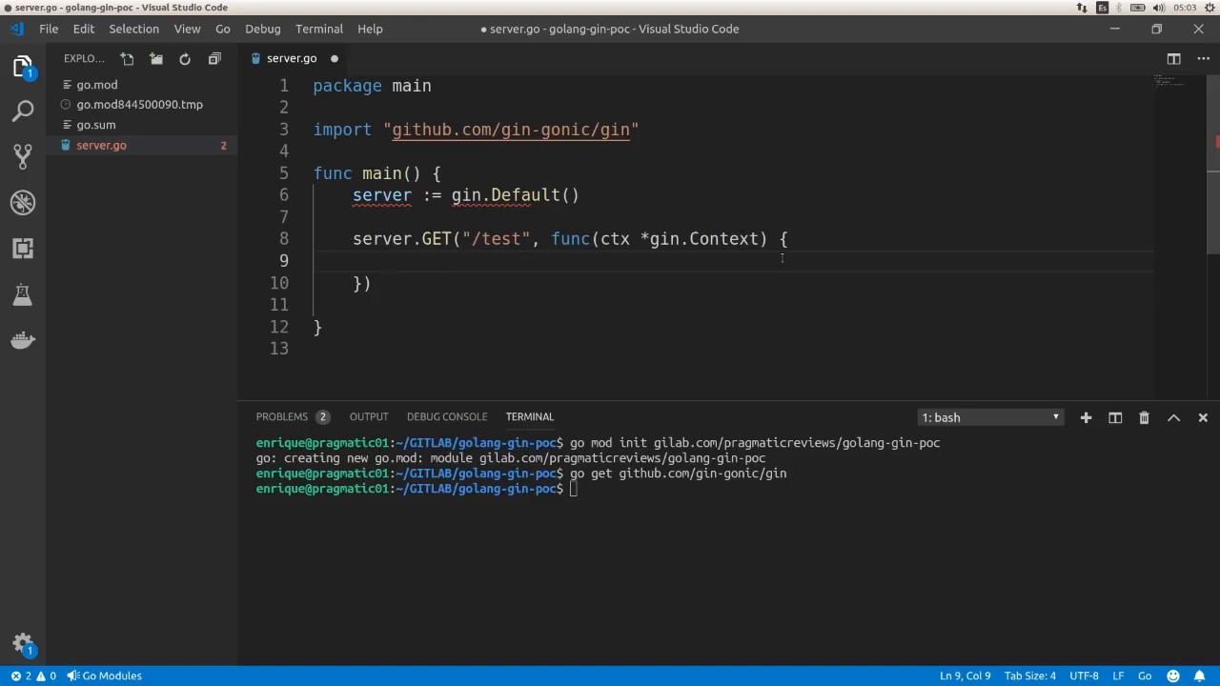
type("ctx.JSON(")
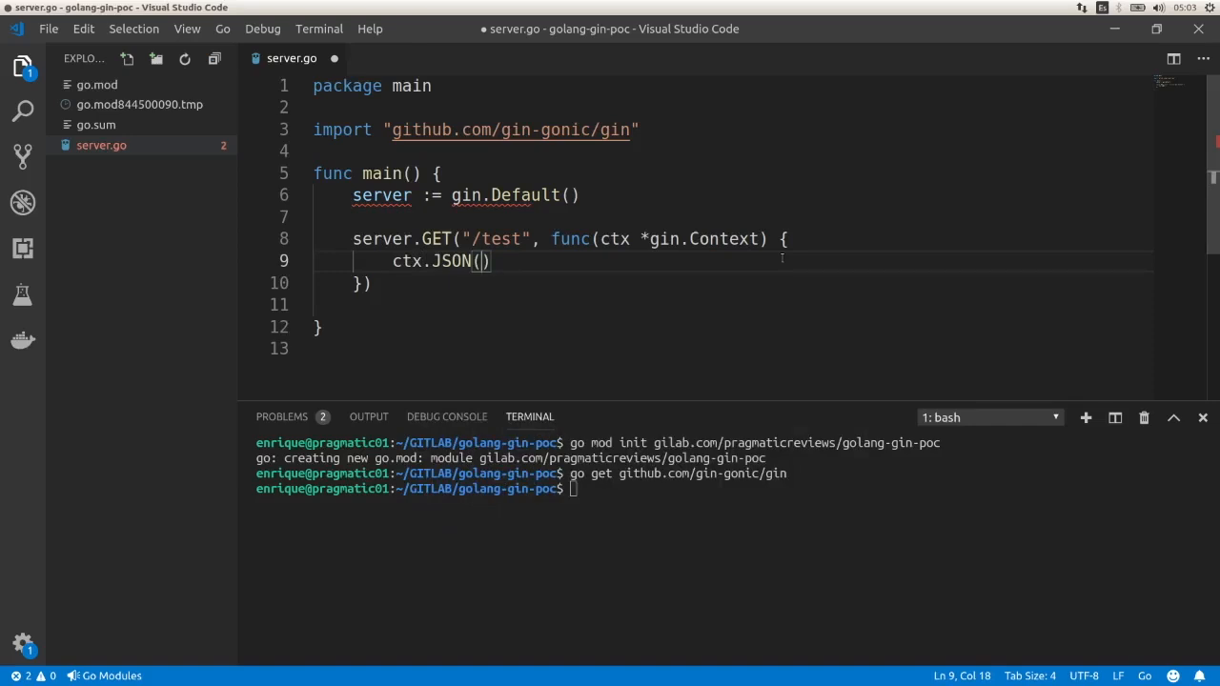
type("200")
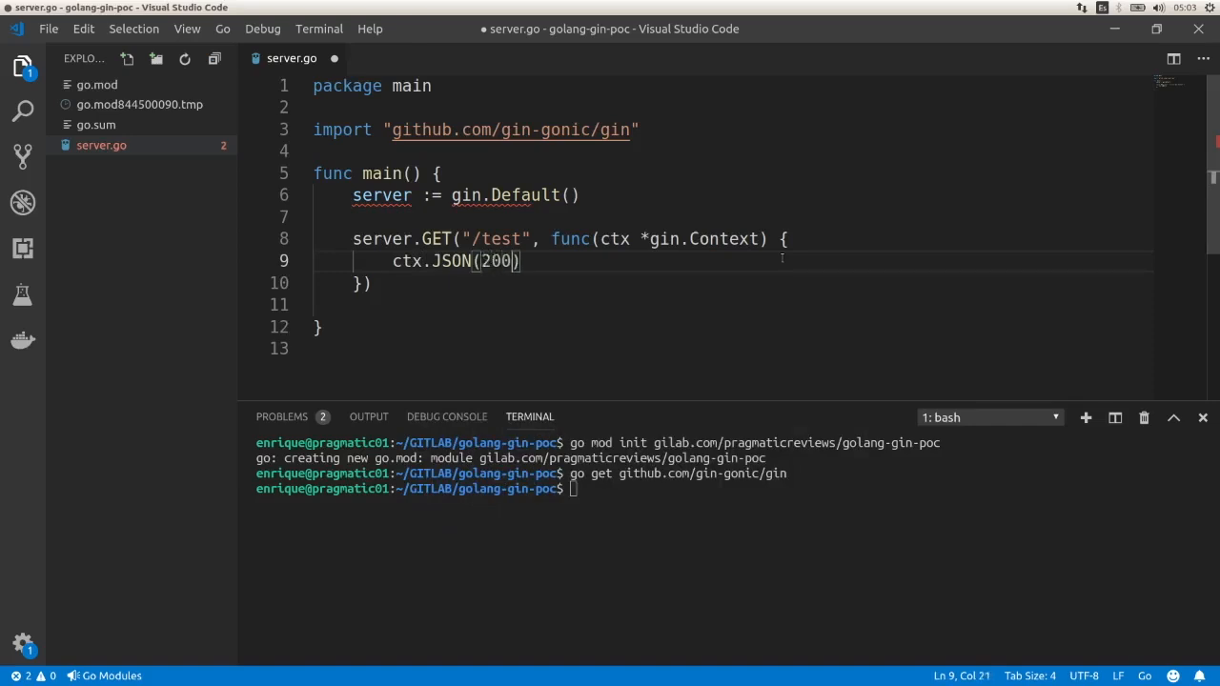
type(",")
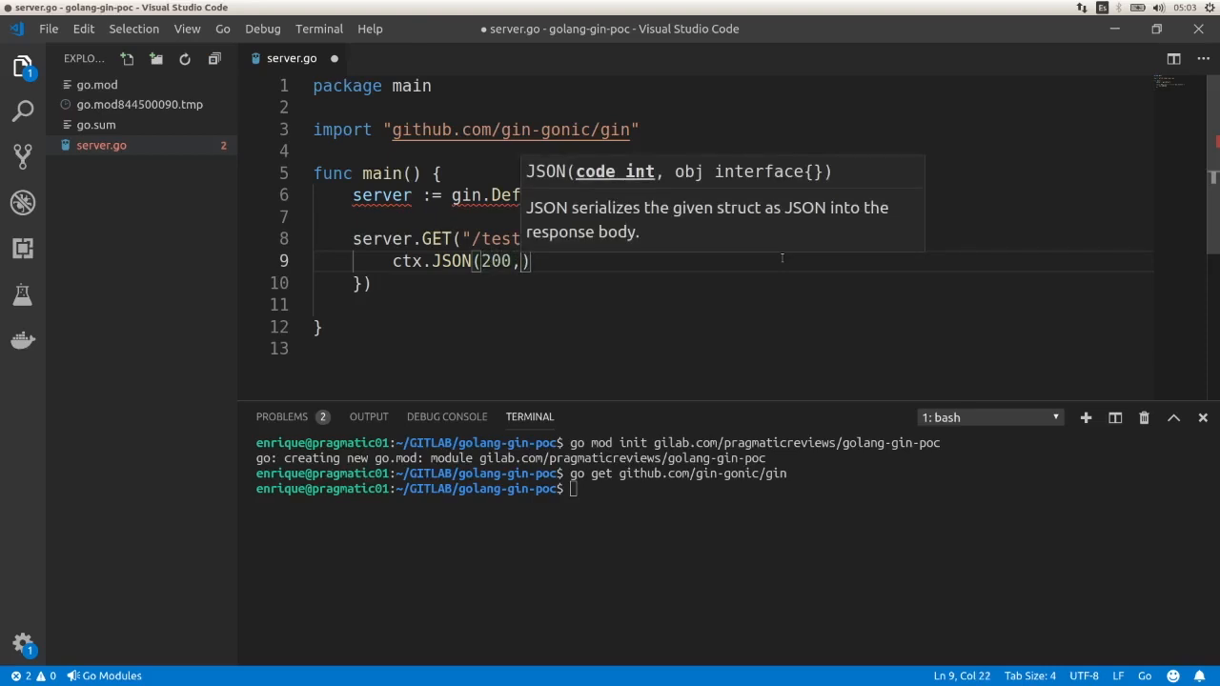
type("gin")
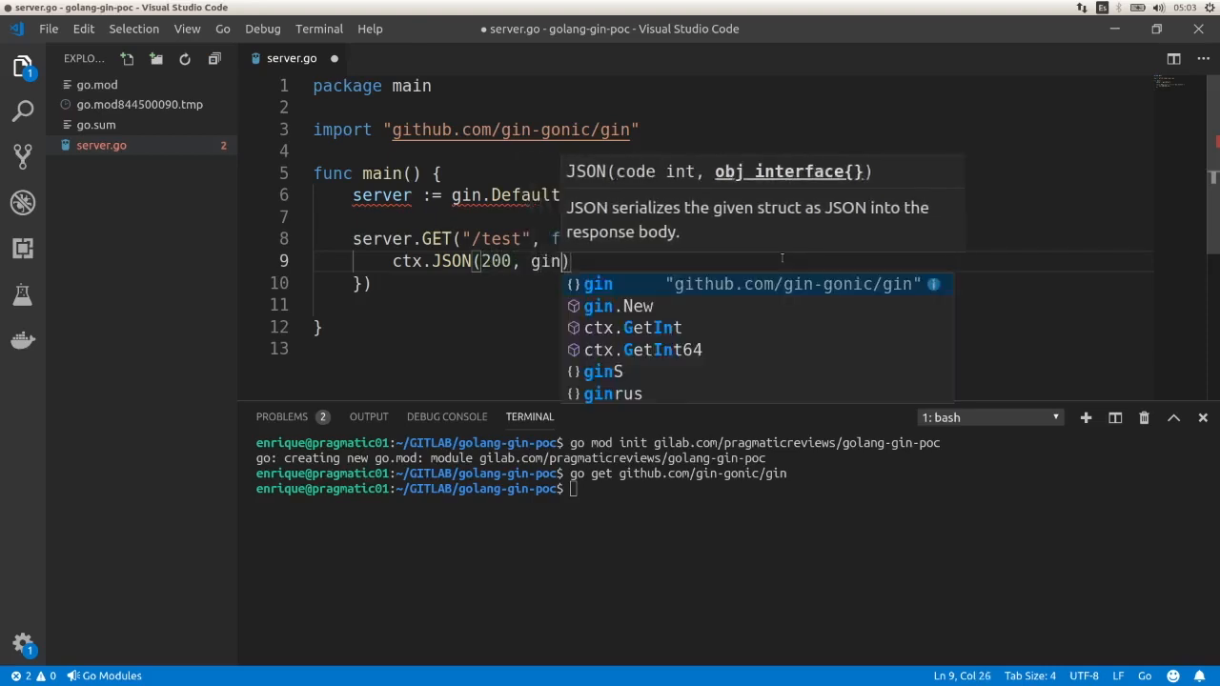
type(".")
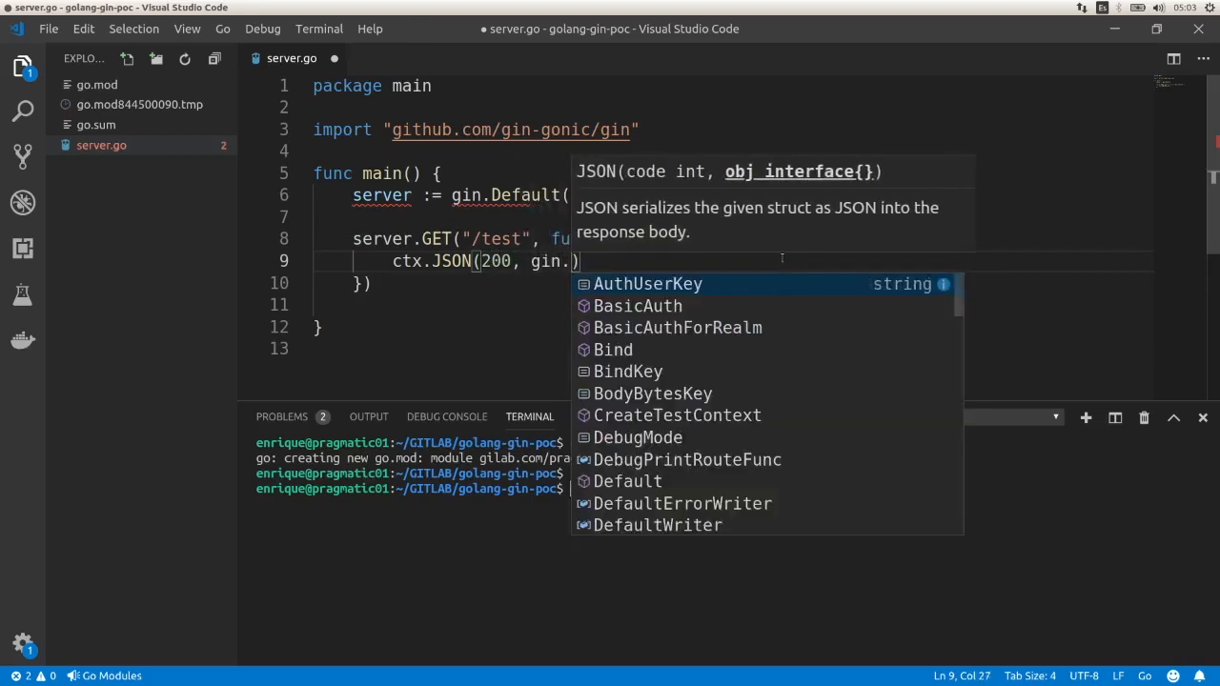
type("H")
type("\"")
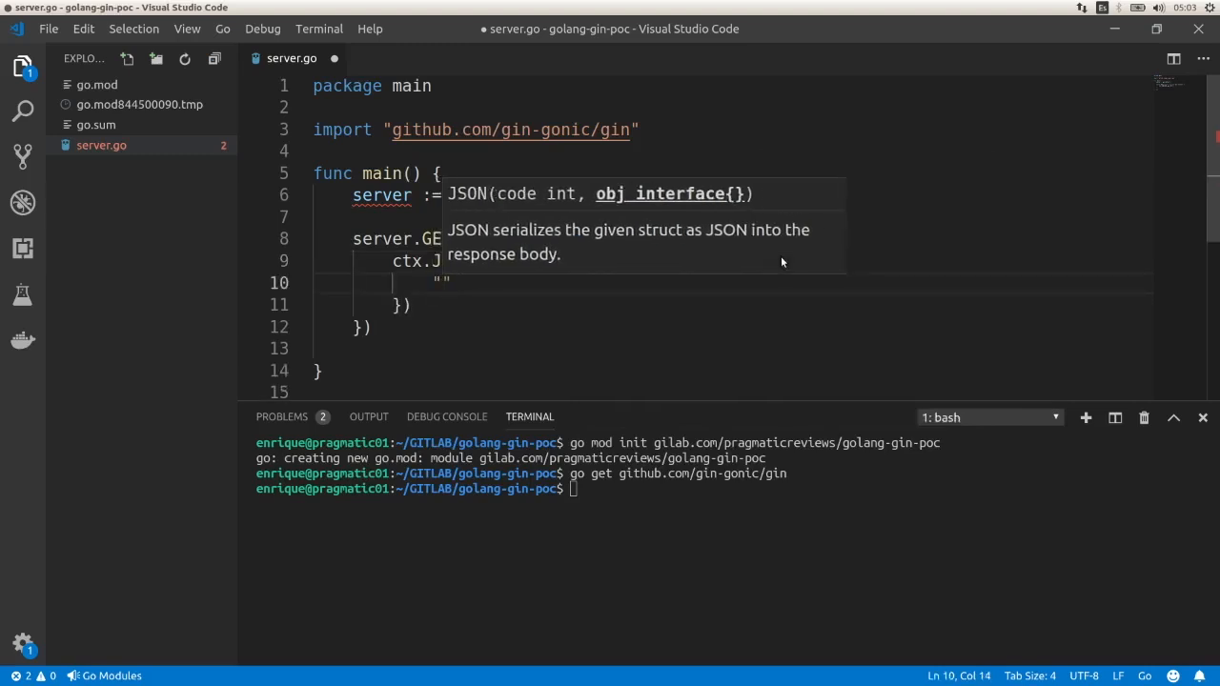
type("message")
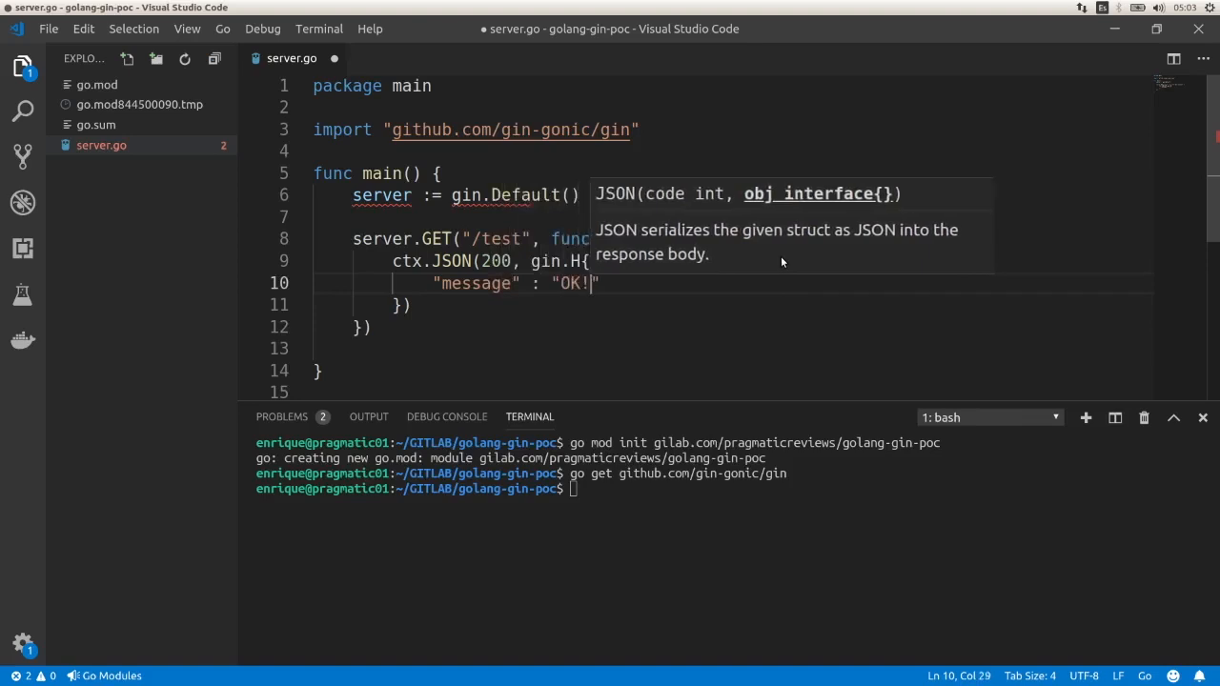
type("!")
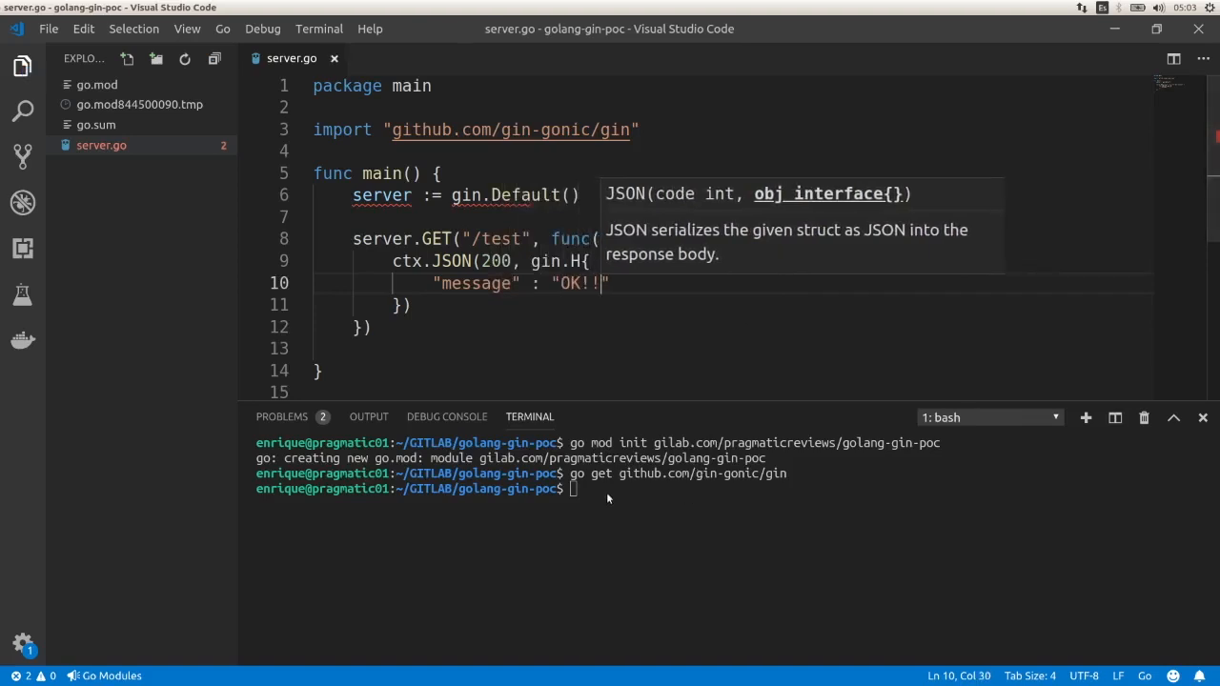
type("go run server.go")
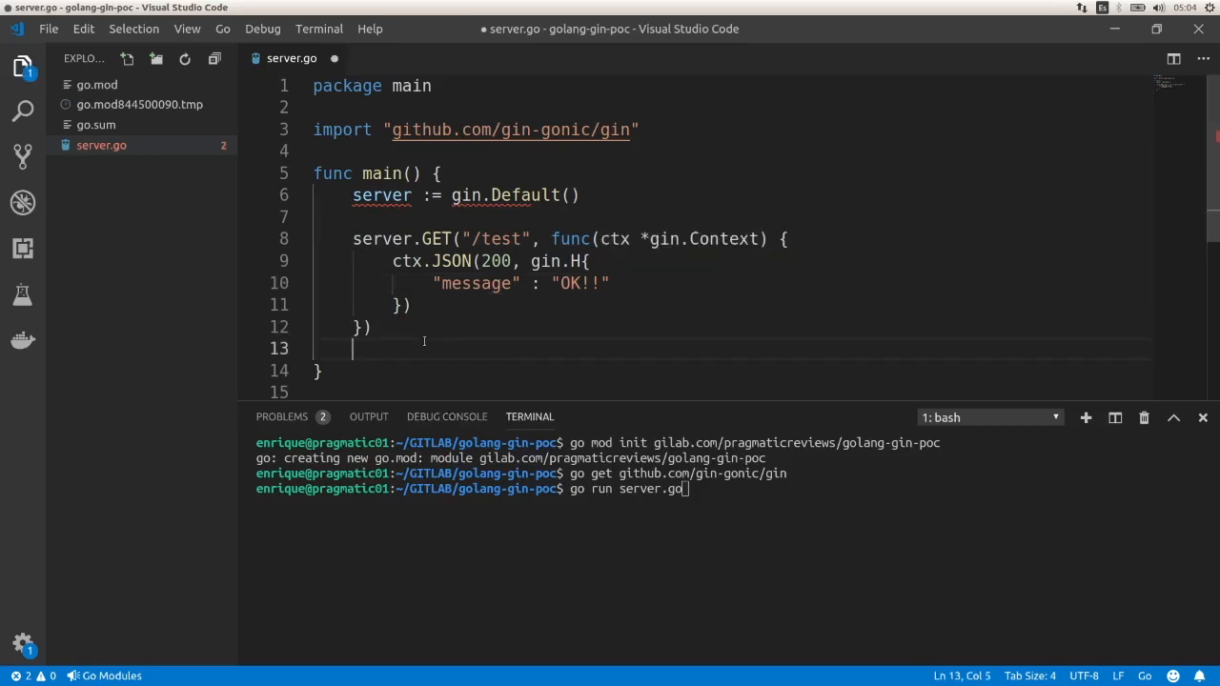
Step: Add server.Run(":8080") at the end of main
type("server")
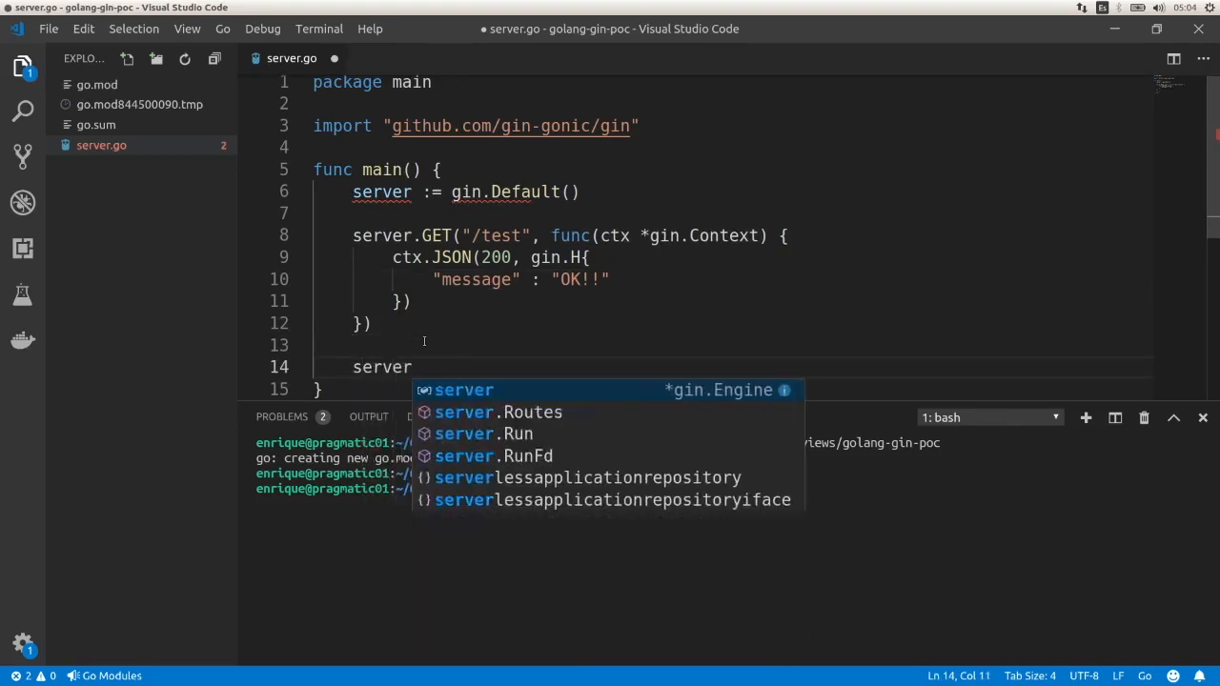
type(".Run(")
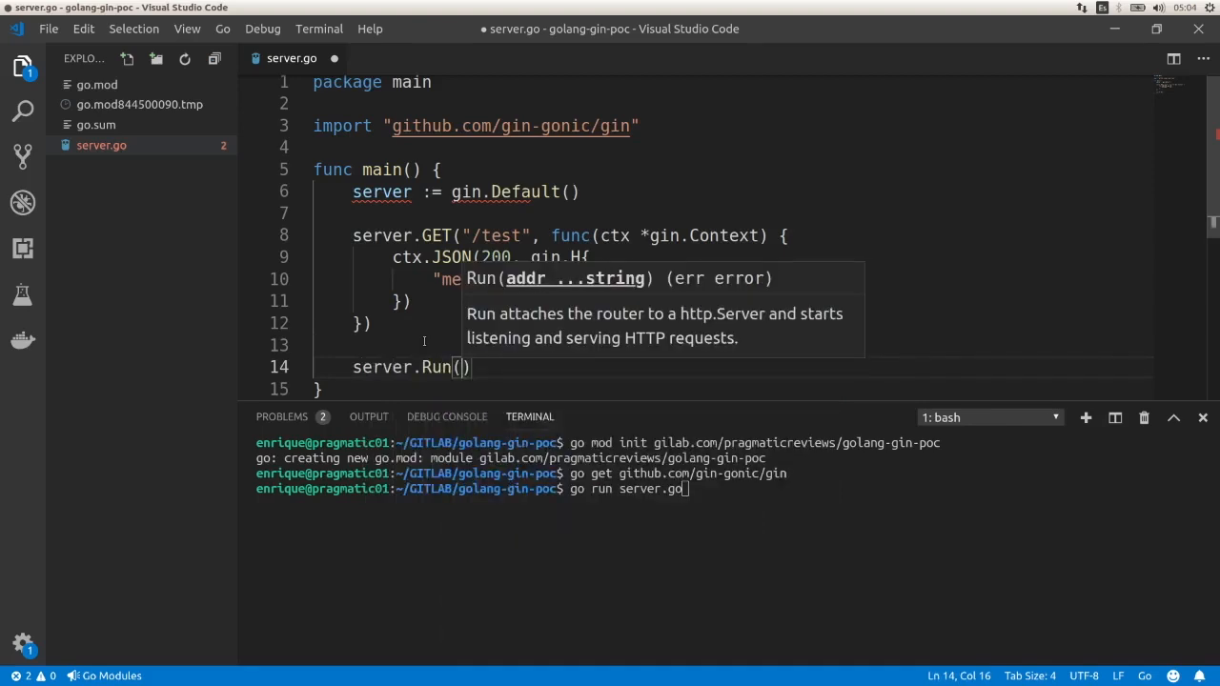
type("\":8")
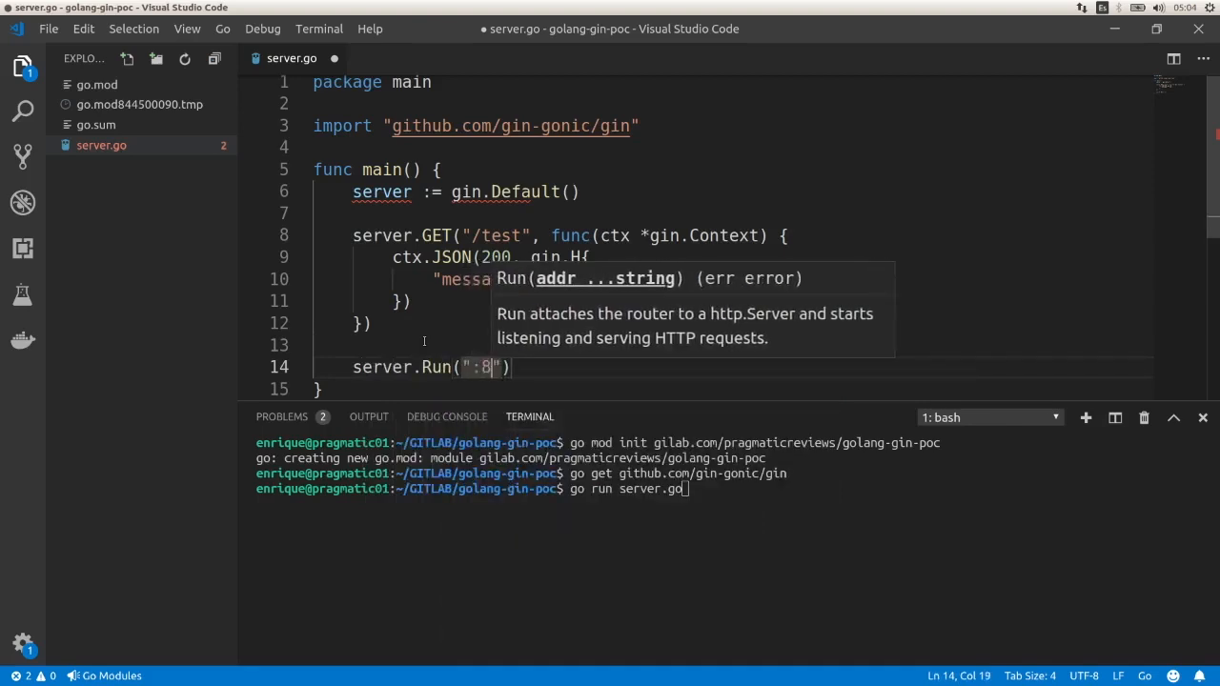
type("080")
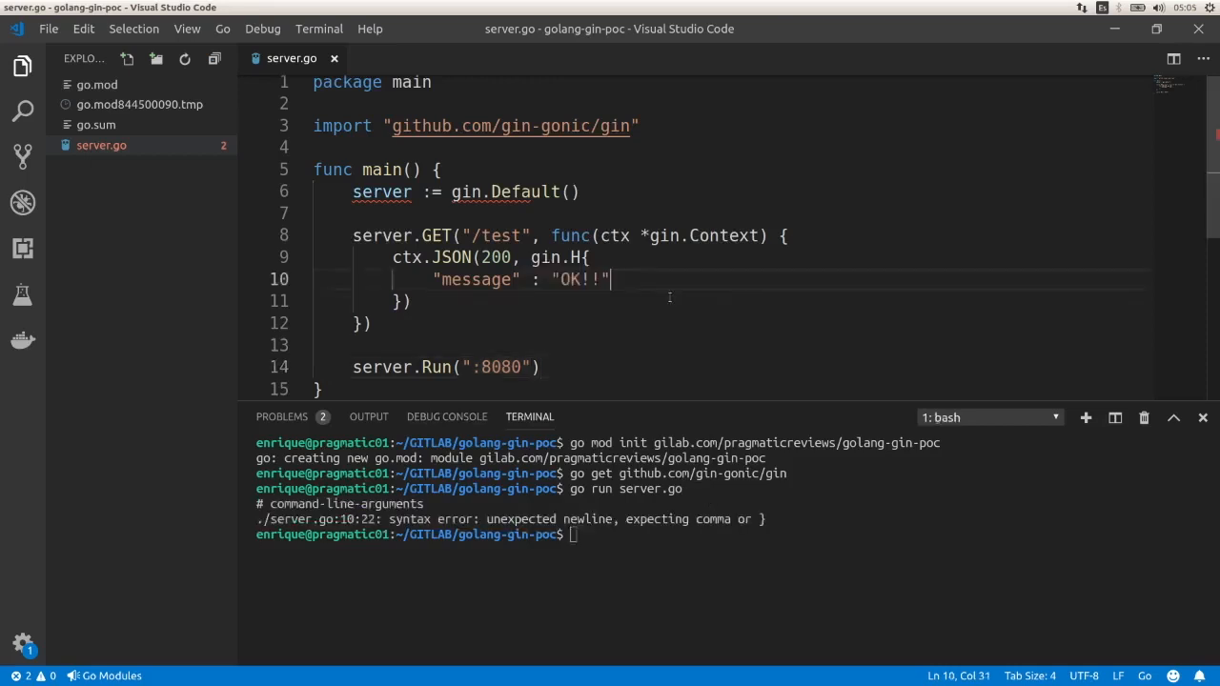
Step: Add a comma after "OK!!" and rerun go run server.go
type(",")
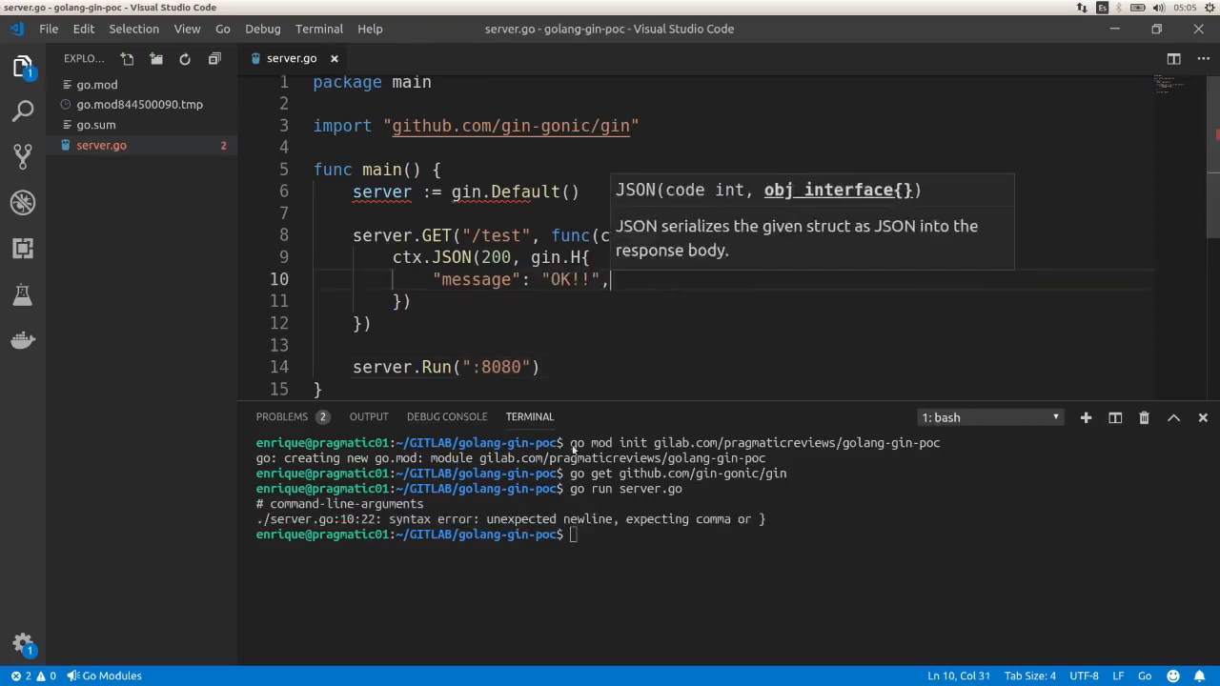
type("go run server.go")
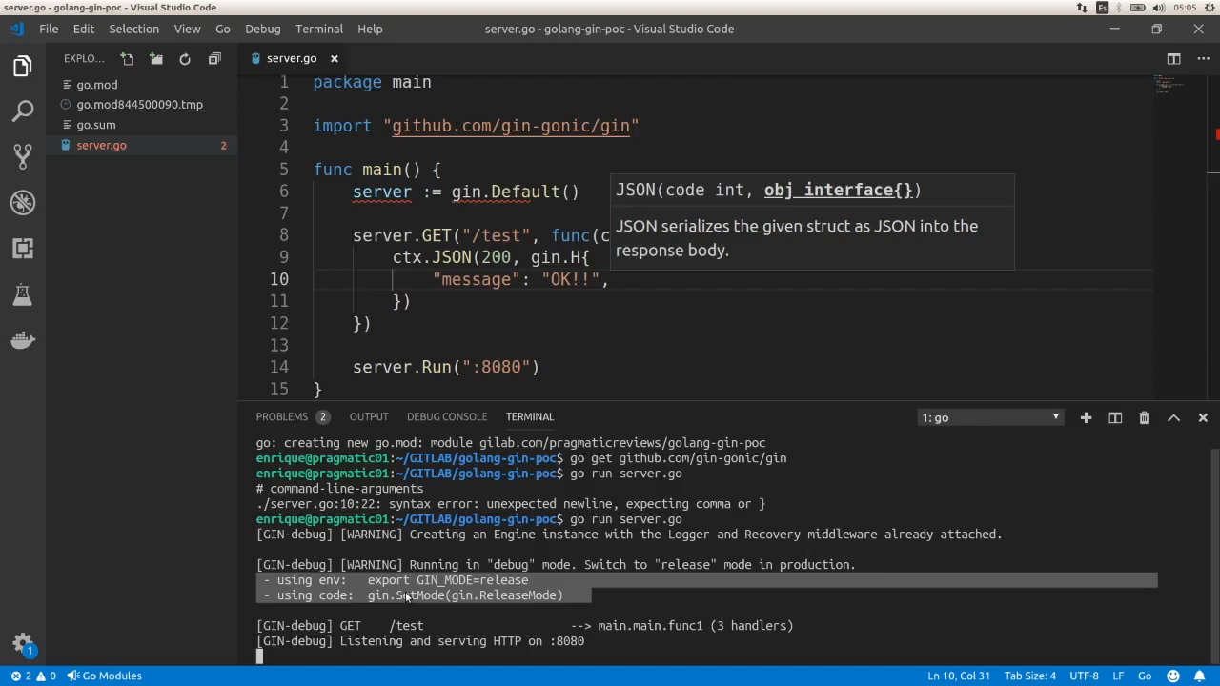
mouse_move(468, 591)
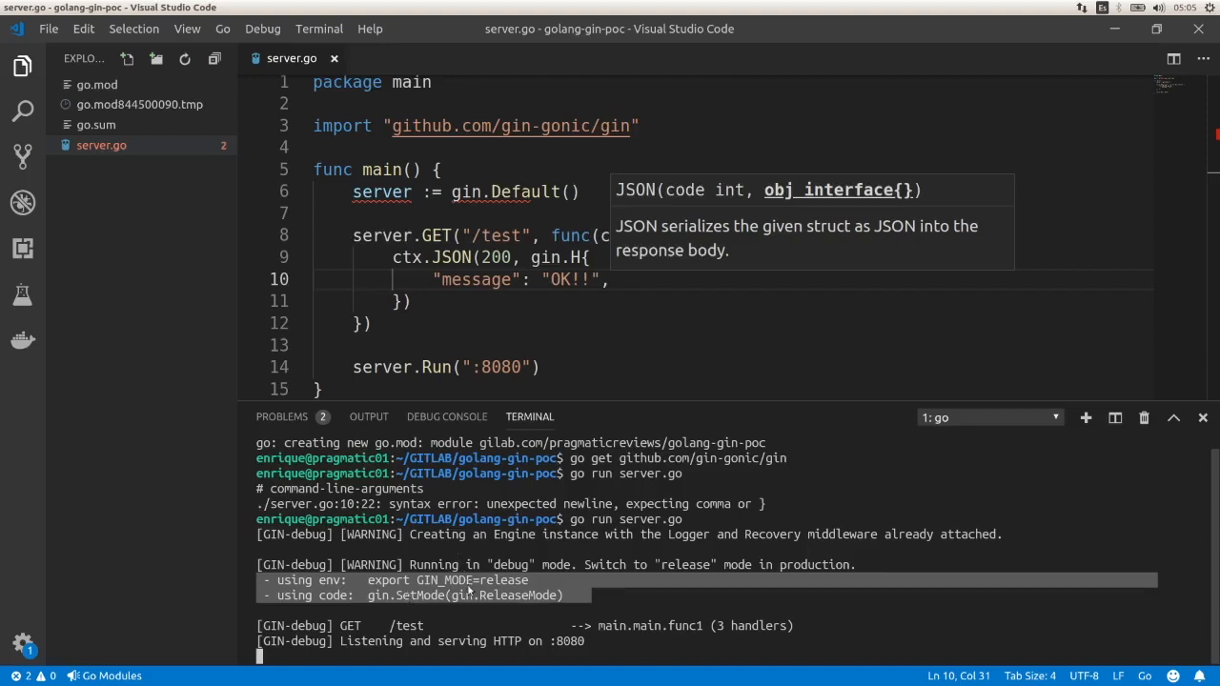
mouse_move(268, 590)
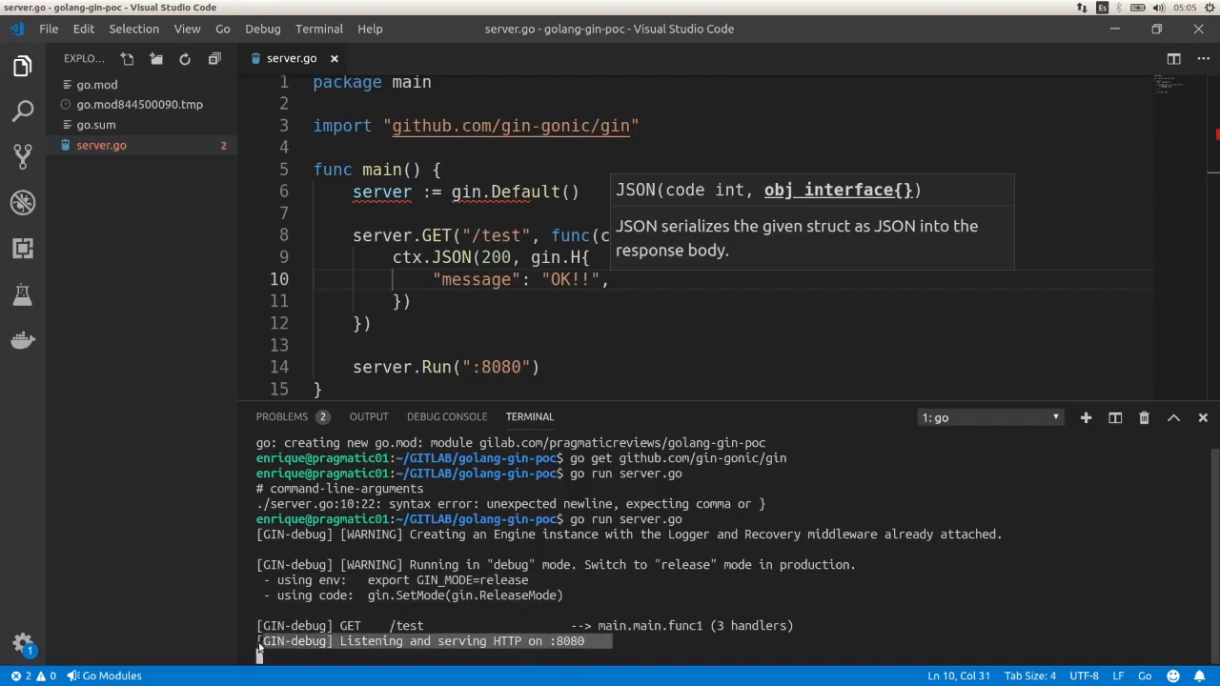
mouse_move(667, 639)
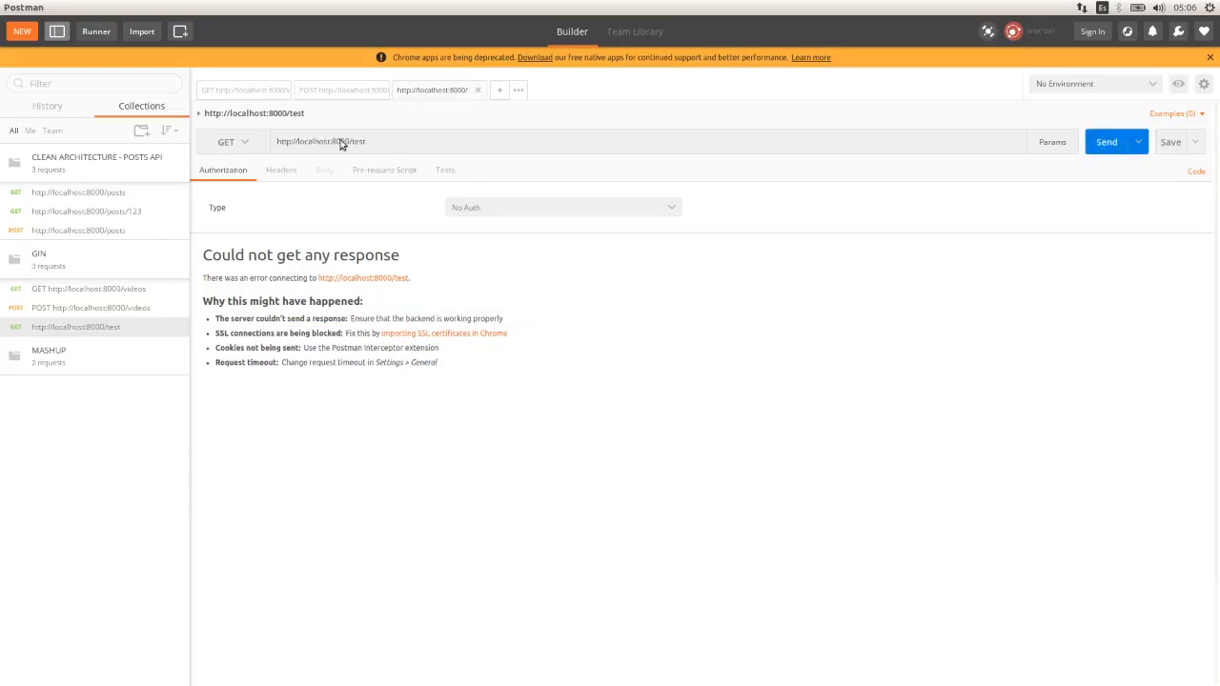
Step: Change the Postman request port from 8000 to 8080 and send GET /test
left_click(343, 141)
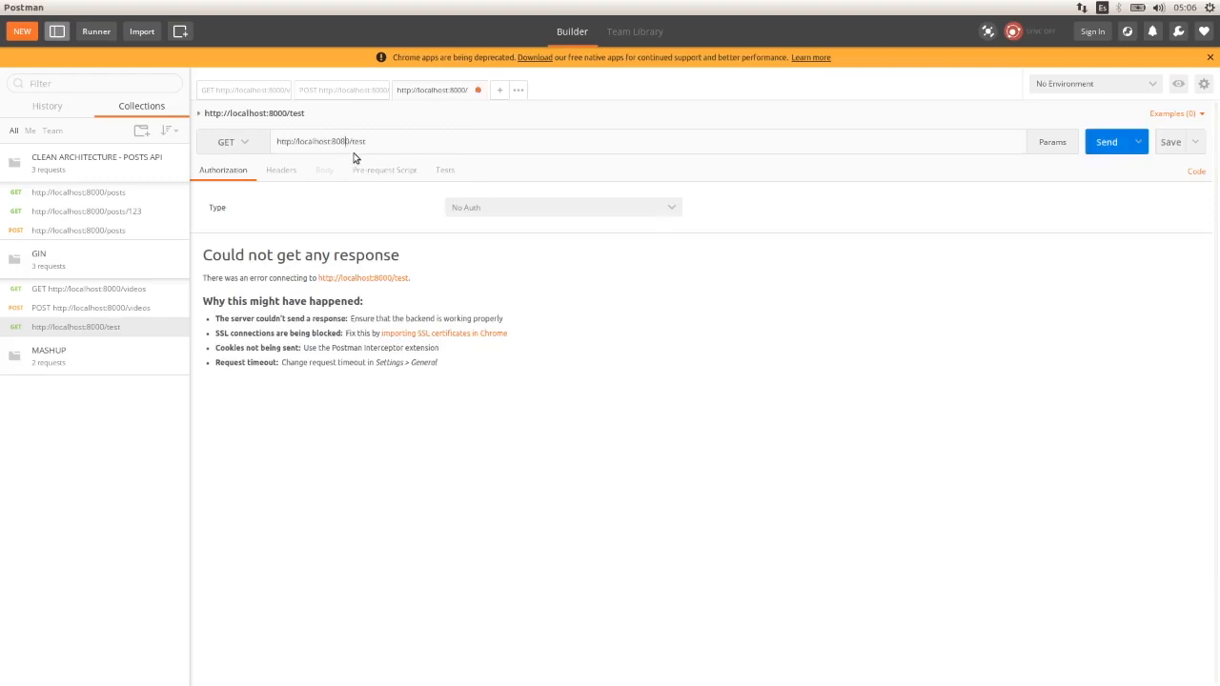
left_click(1106, 142)
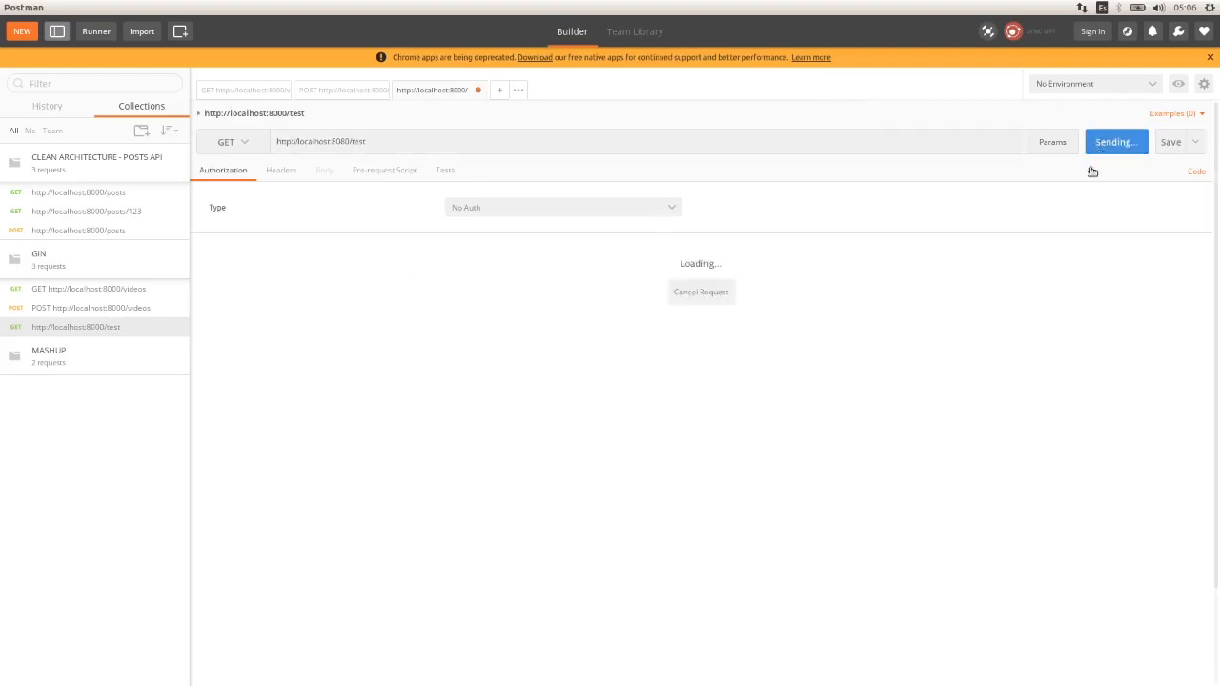
left_click(1115, 141)
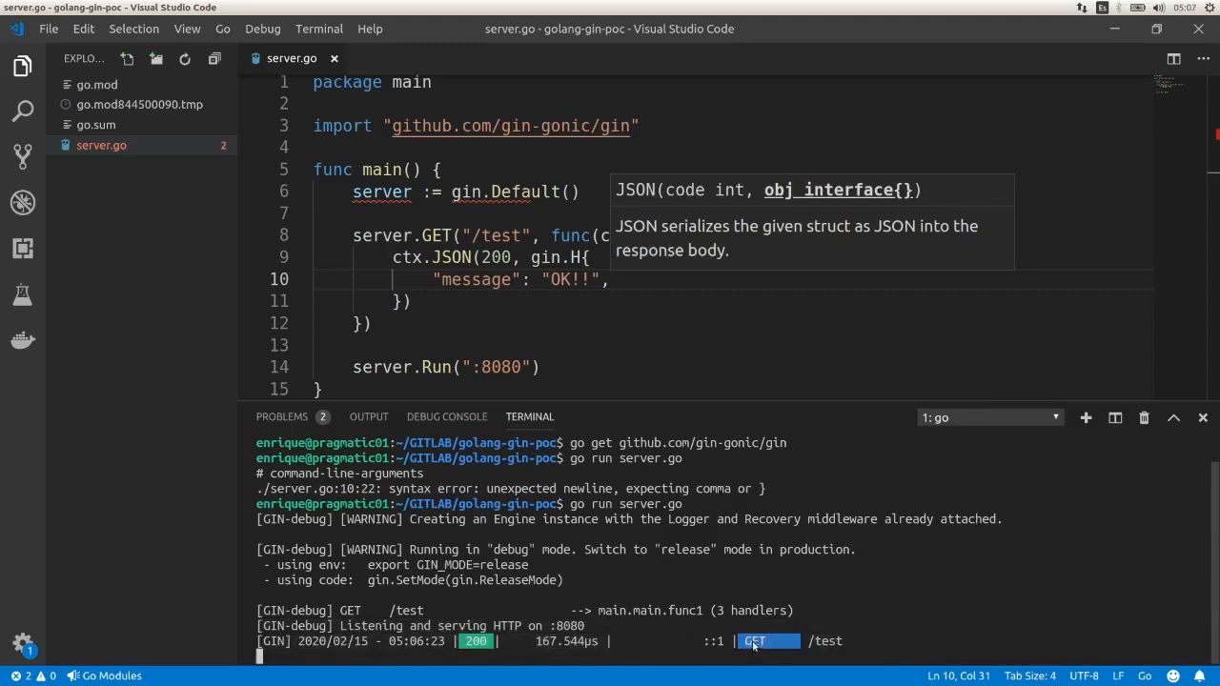
mouse_move(826, 641)
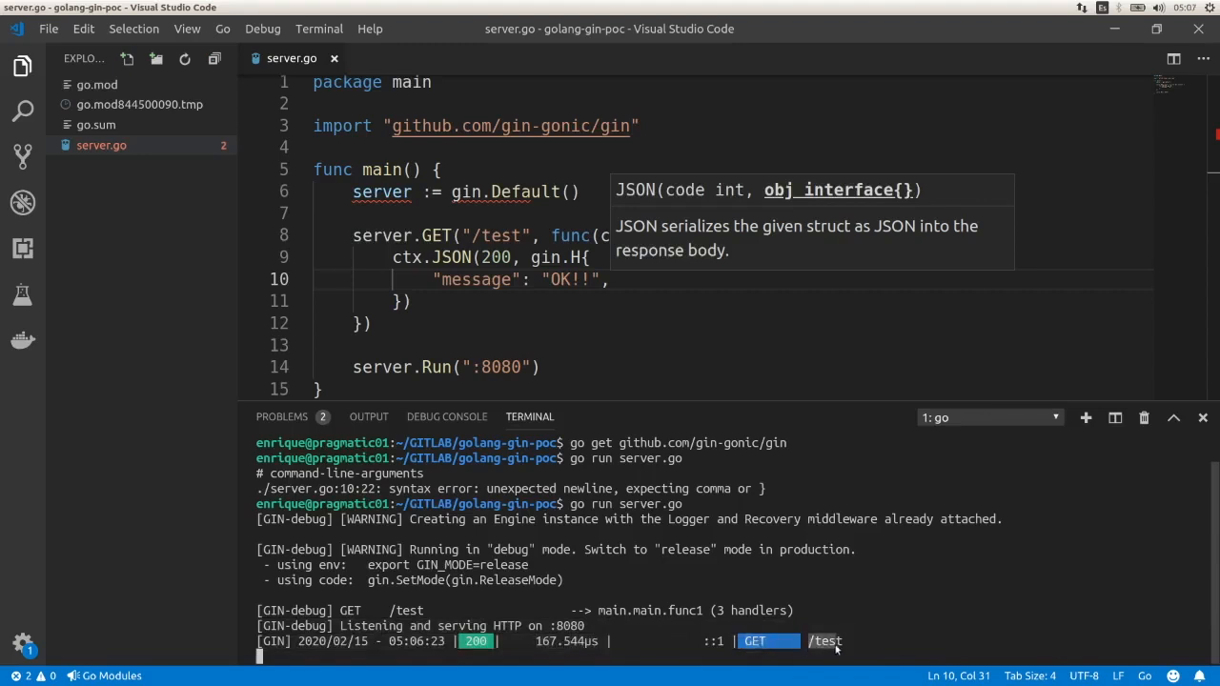